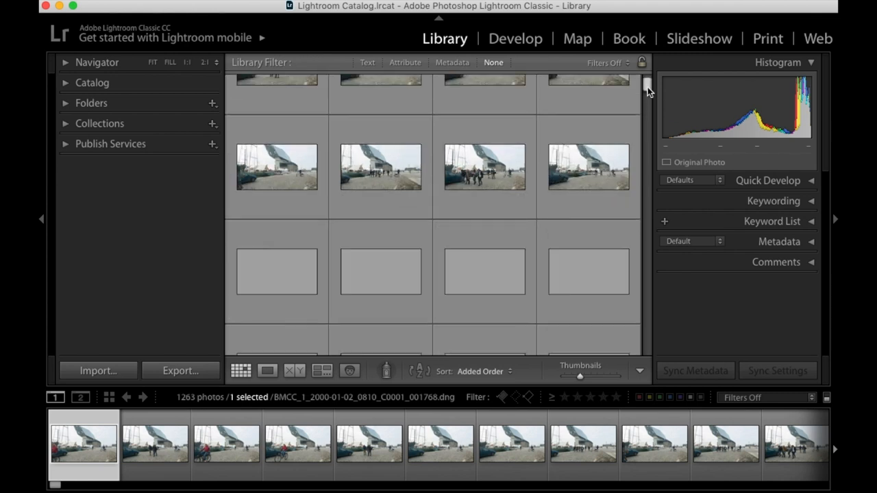
Scroll the Library grid and open harbour photo BMCC_..._001152 in Develop.
scroll("down", 3)
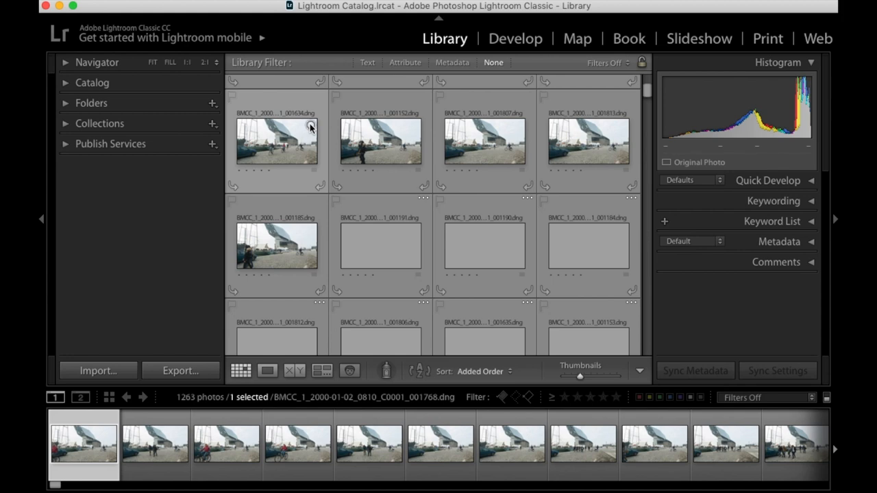
left_click(380, 142)
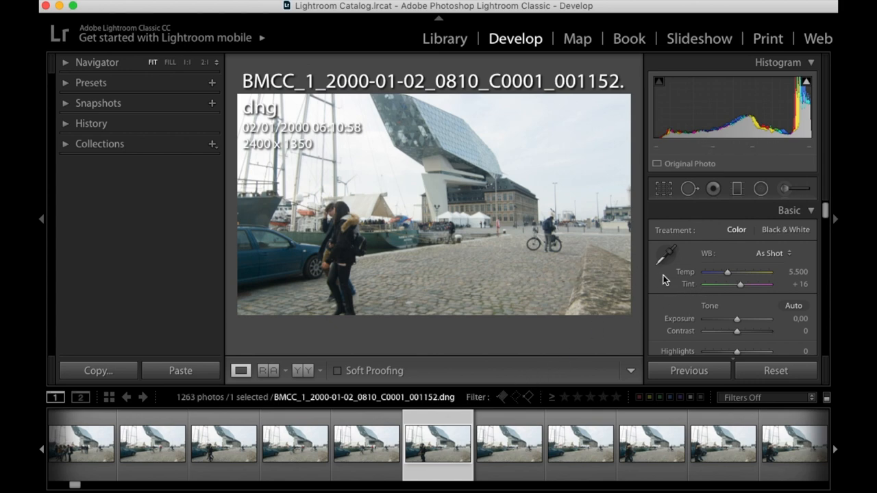
Set Exposure to −0.70 and warm Temp to 6561.
left_click_drag(736, 319, 730, 319)
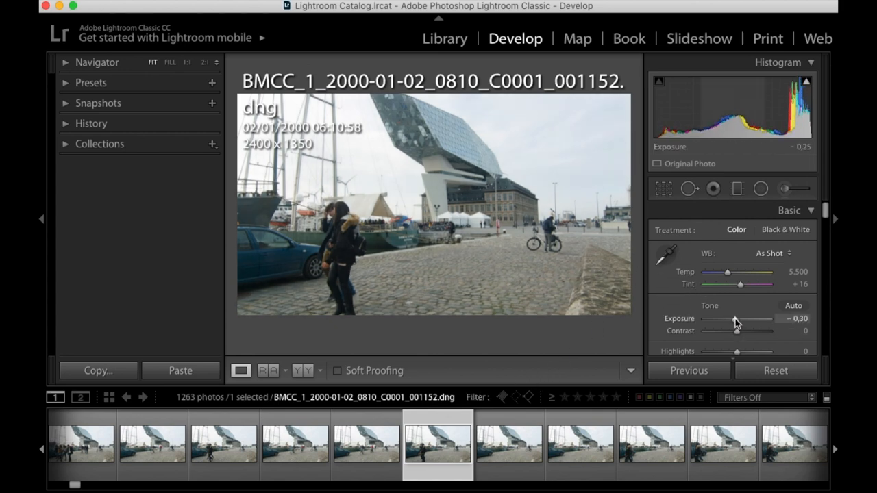
left_click_drag(736, 319, 729, 318)
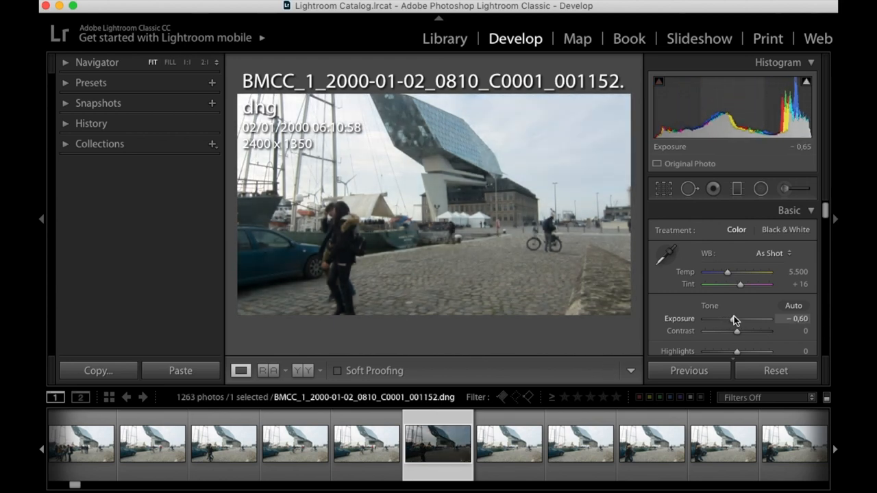
left_click_drag(737, 318, 733, 319)
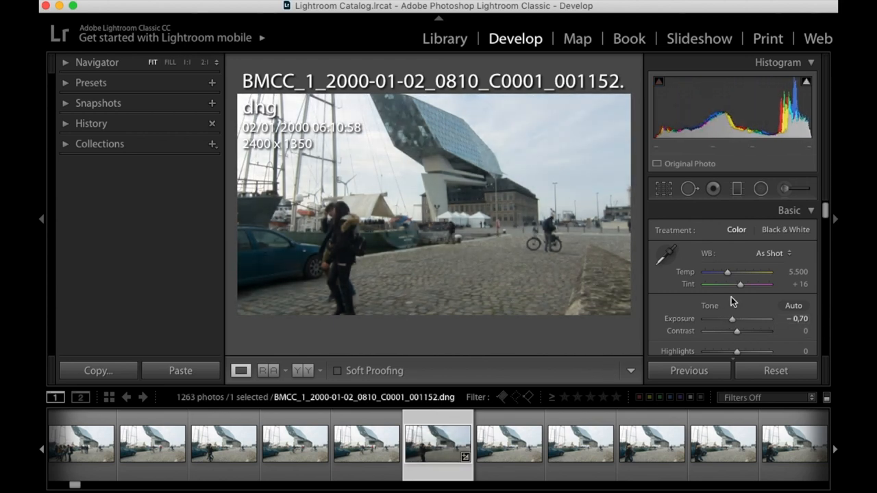
left_click_drag(727, 272, 735, 273)
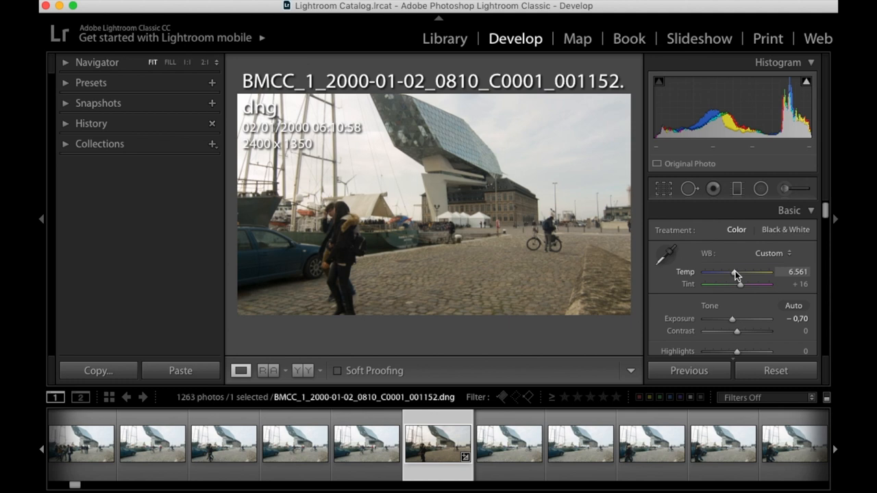
Pull Highlights down to −100 and set Clarity to +100.
left_click_drag(737, 350, 761, 351)
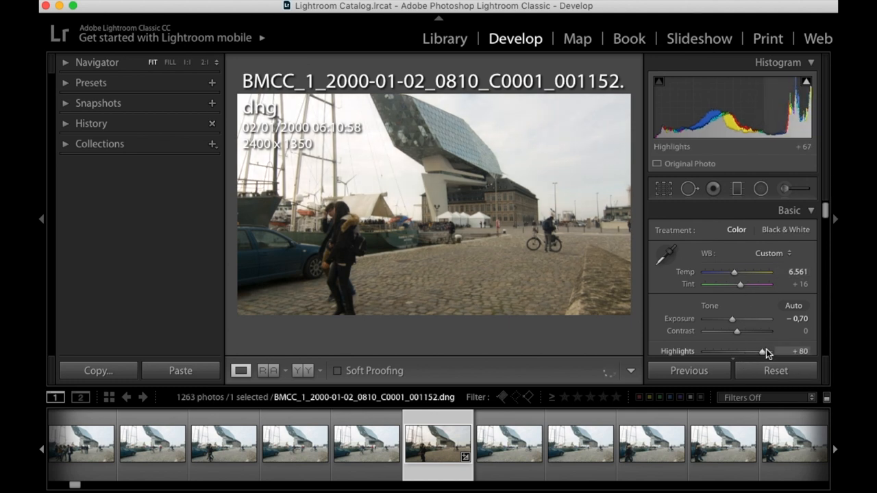
left_click_drag(760, 351, 702, 351)
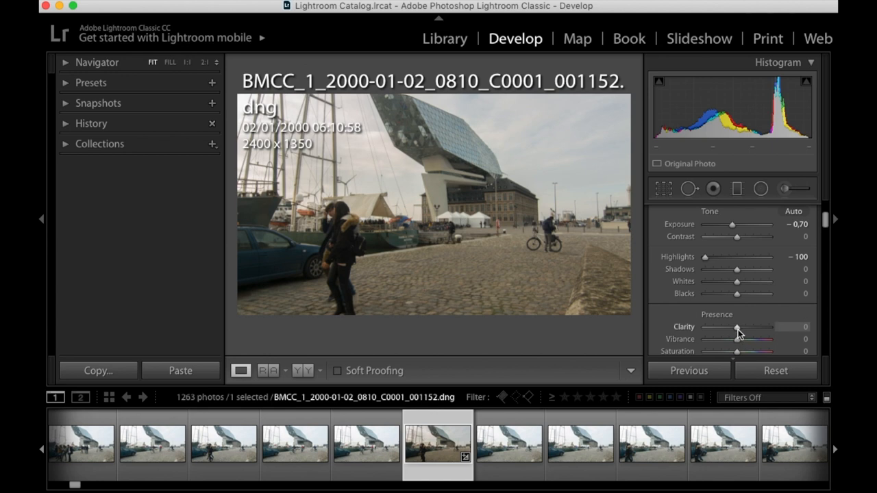
left_click_drag(737, 326, 767, 327)
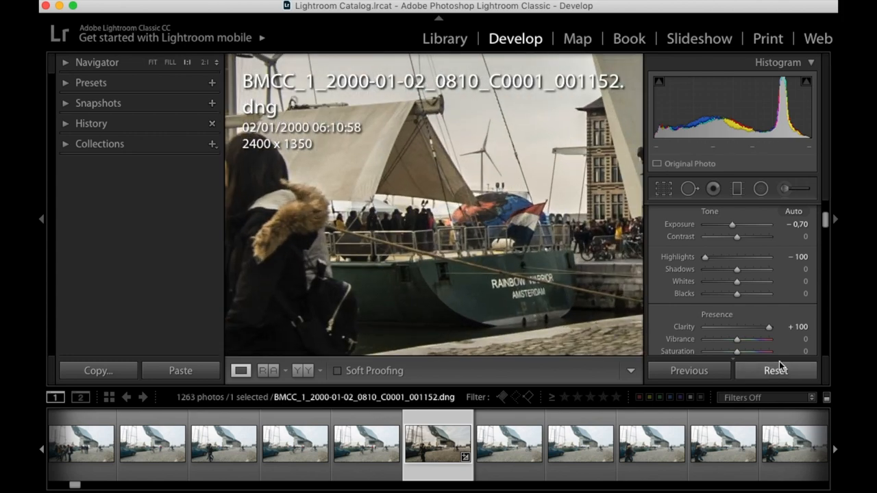
left_click_drag(768, 327, 723, 327)
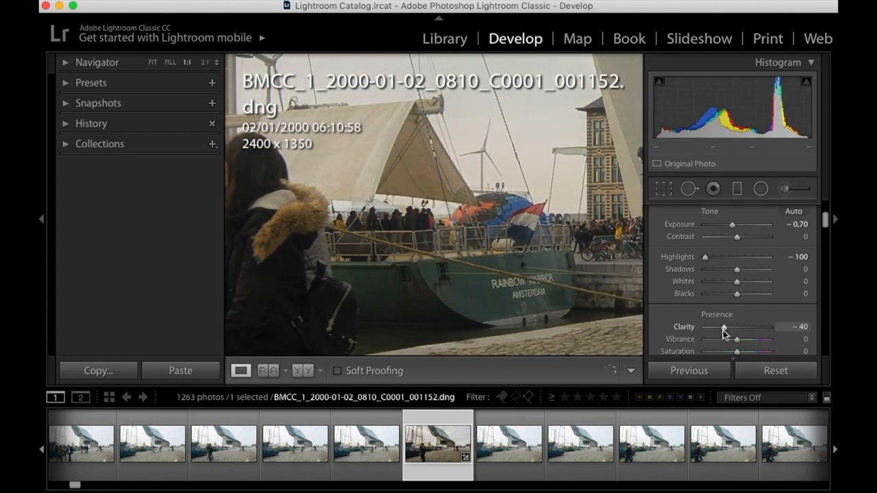
left_click_drag(725, 327, 761, 327)
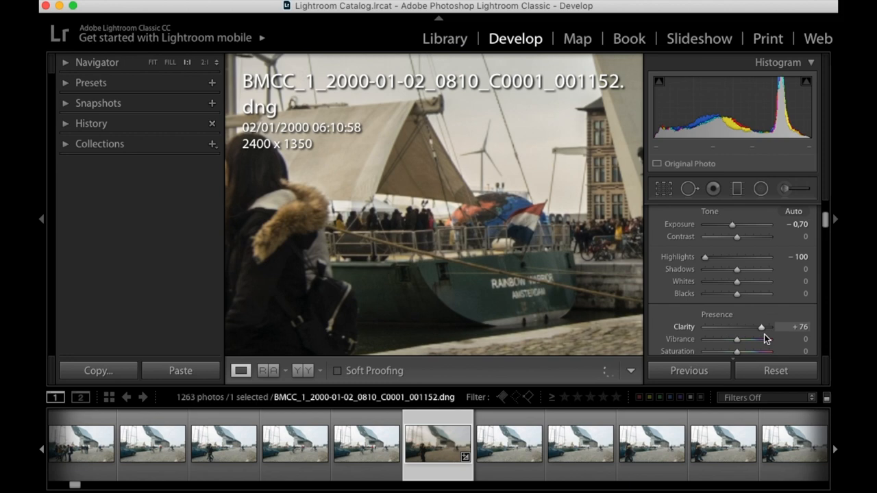
left_click_drag(760, 326, 770, 327)
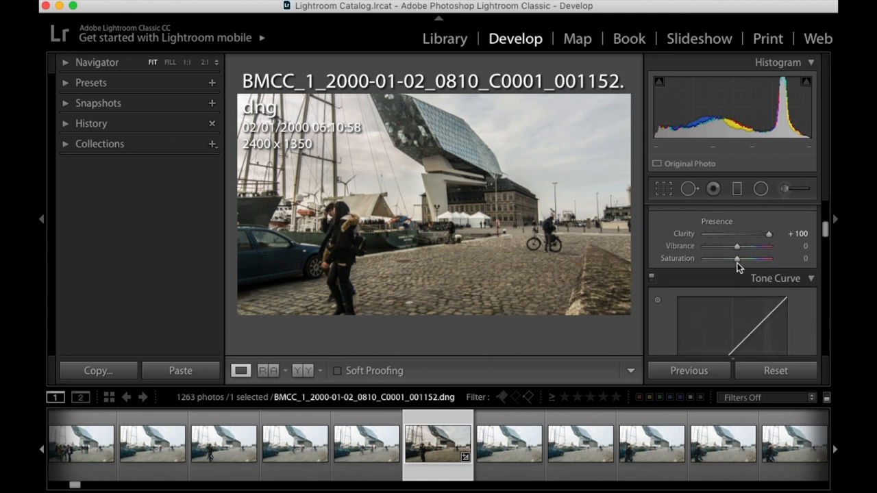
Drag the Tone Curve regions to Highlights −100, Lights +19 and Darks +12.
left_click_drag(737, 246, 751, 246)
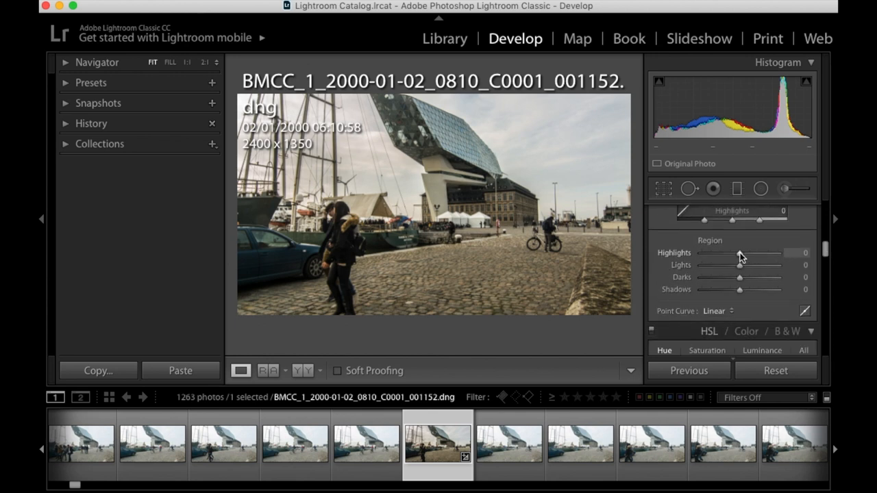
left_click_drag(740, 252, 701, 252)
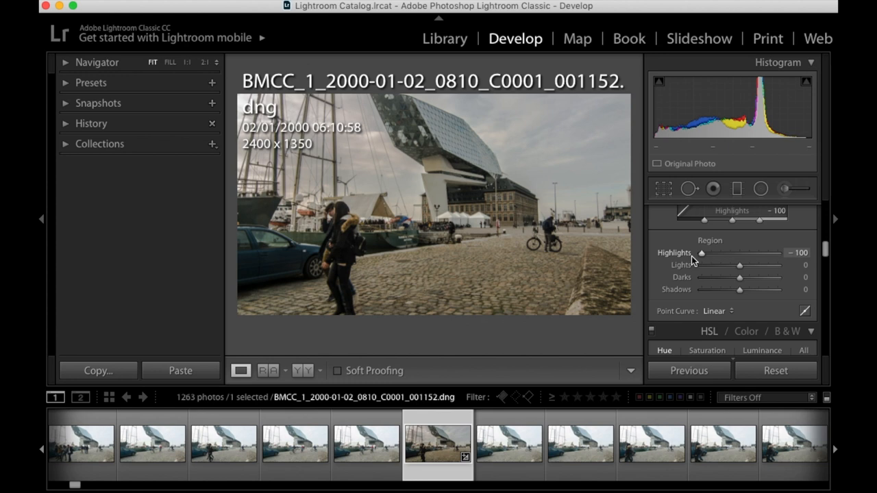
left_click_drag(740, 265, 748, 265)
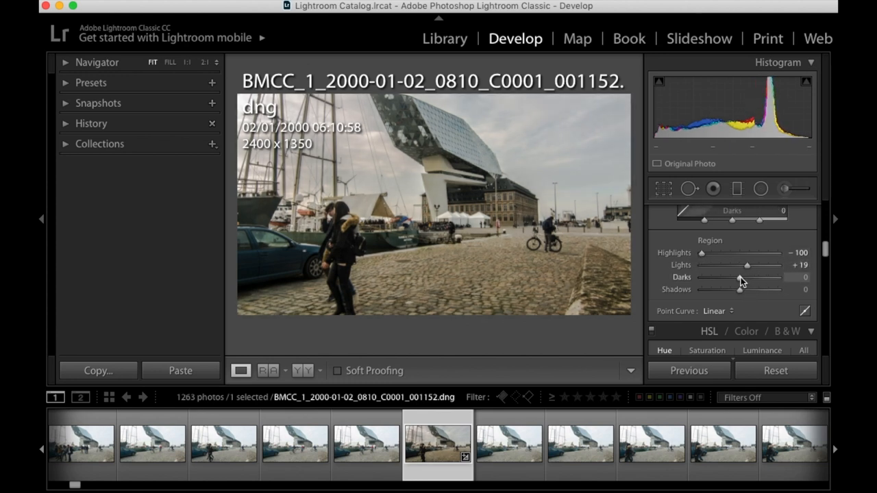
left_click_drag(739, 277, 747, 277)
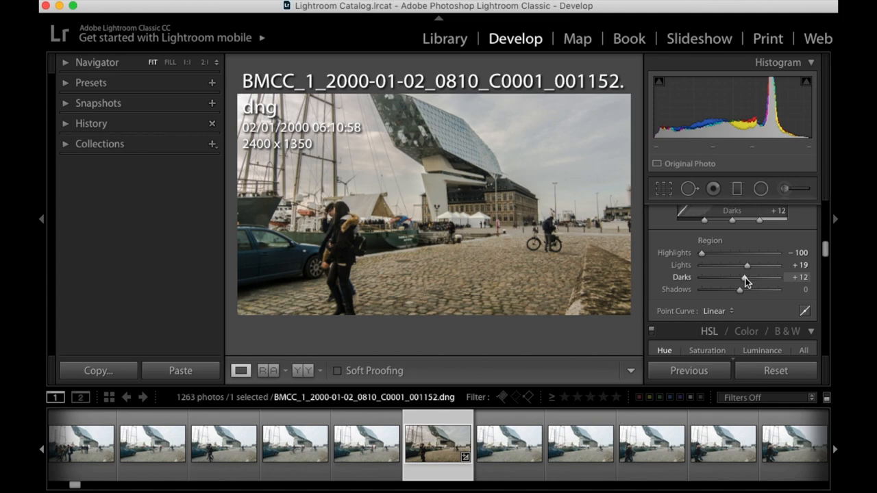
left_click_drag(745, 277, 735, 277)
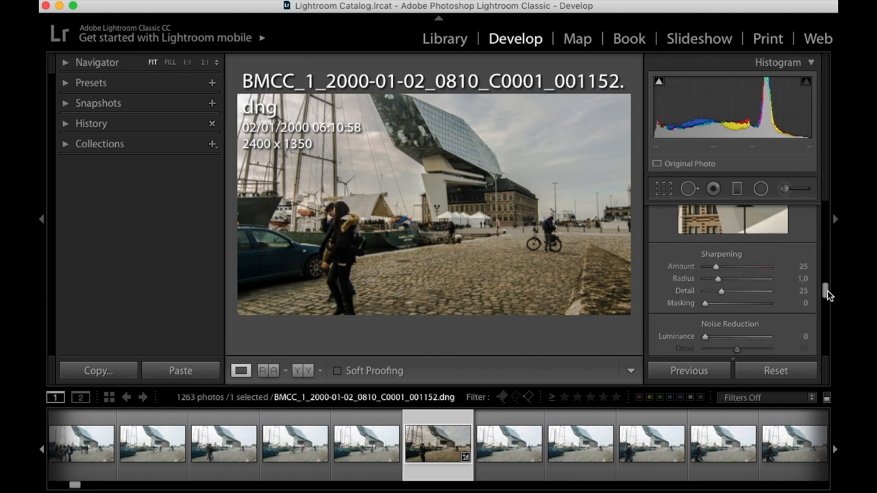
Nudge luminance noise reduction, then set Post-Crop Vignetting Amount to −12.
scroll("down", 3)
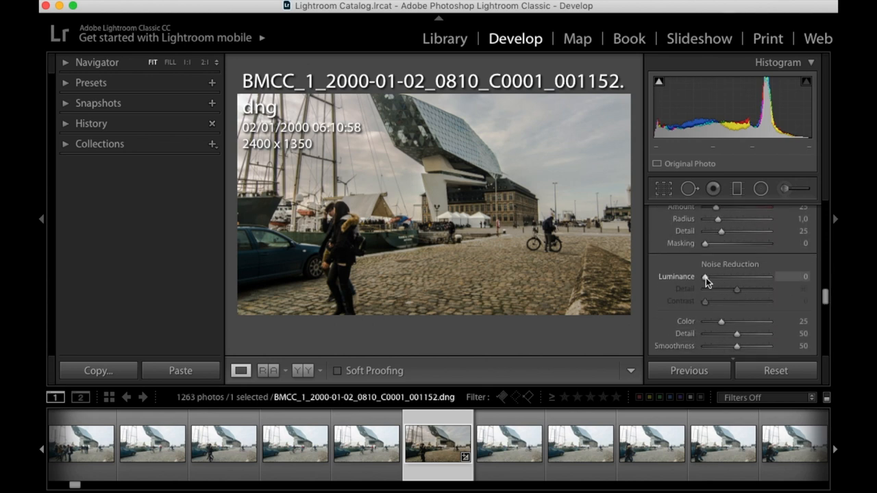
left_click_drag(705, 276, 710, 276)
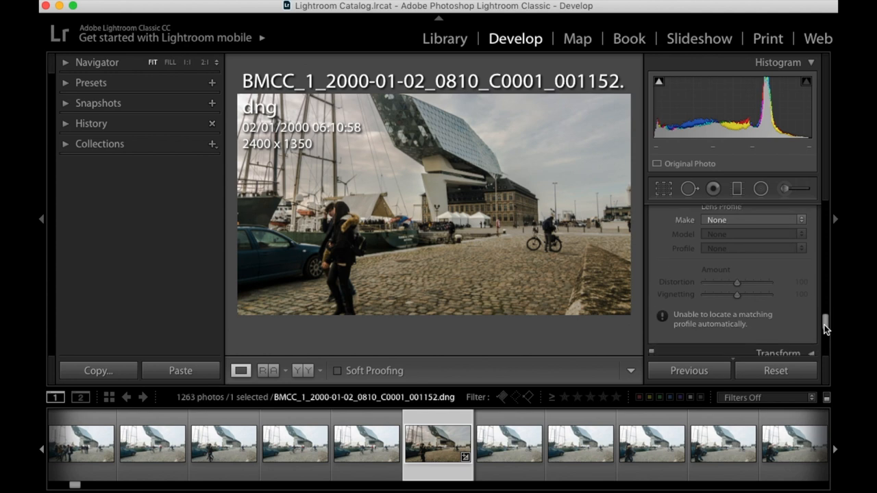
scroll("down", 3)
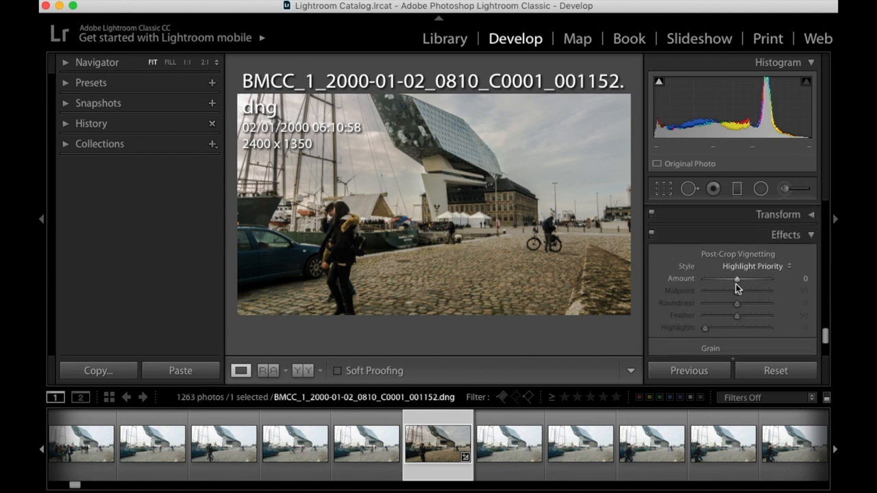
left_click_drag(736, 278, 732, 279)
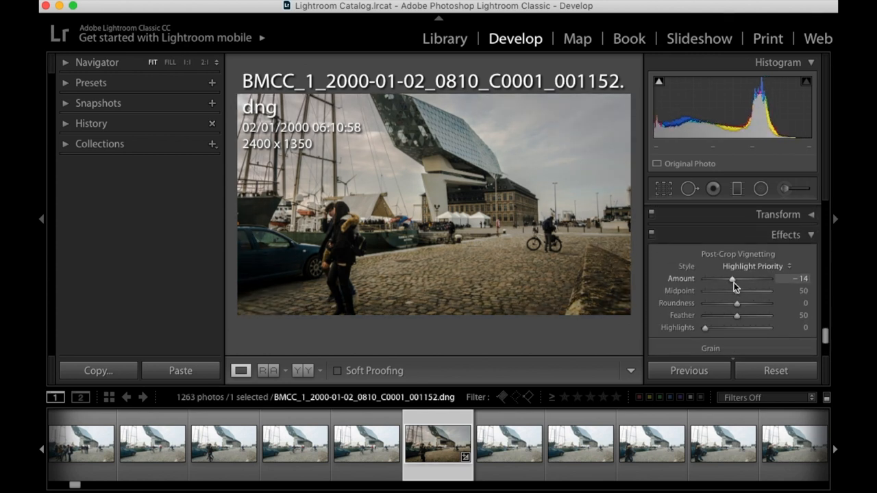
left_click_drag(732, 279, 734, 278)
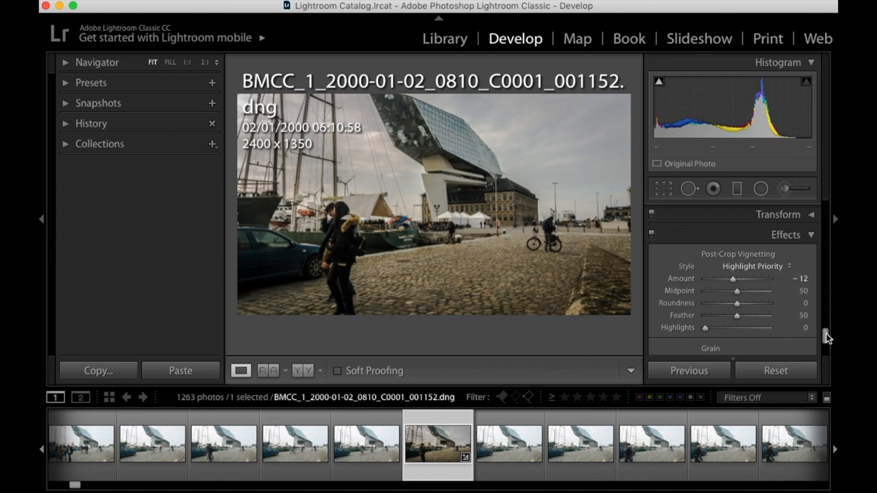
scroll("down", 3)
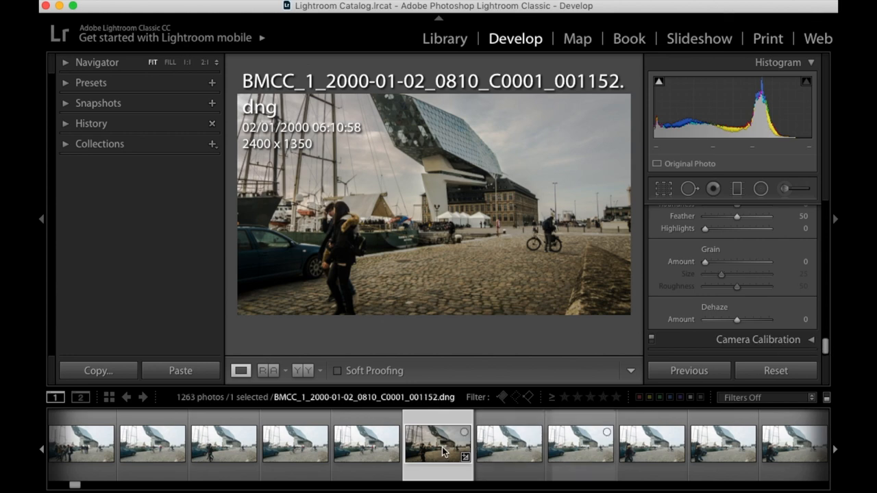
mouse_move(444, 451)
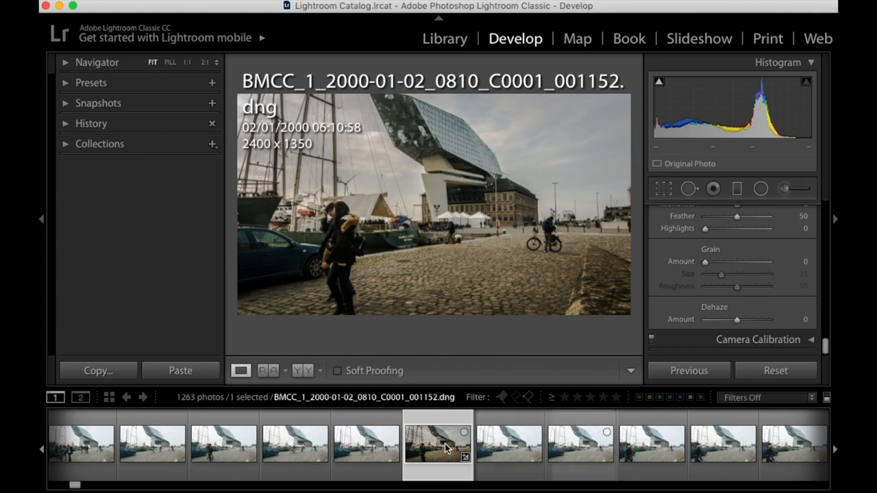
Copy the develop settings except Spot Removal and Crop, then switch to Library.
left_click(98, 370)
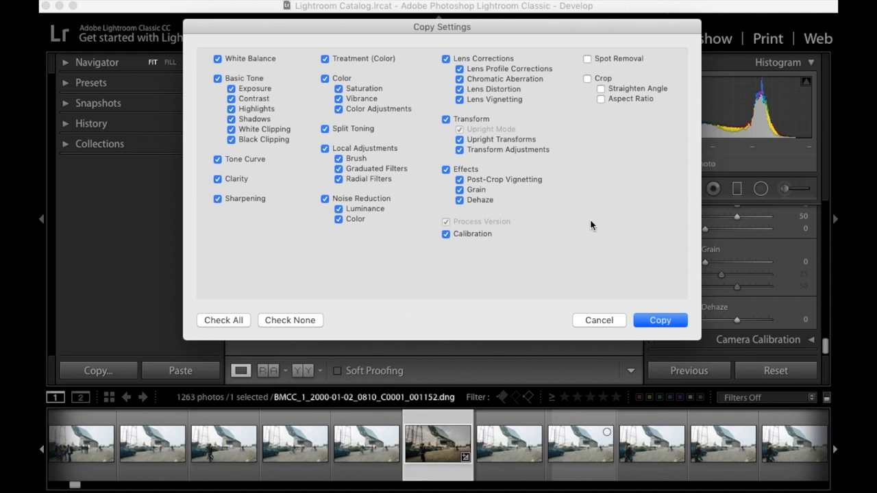
mouse_move(580, 215)
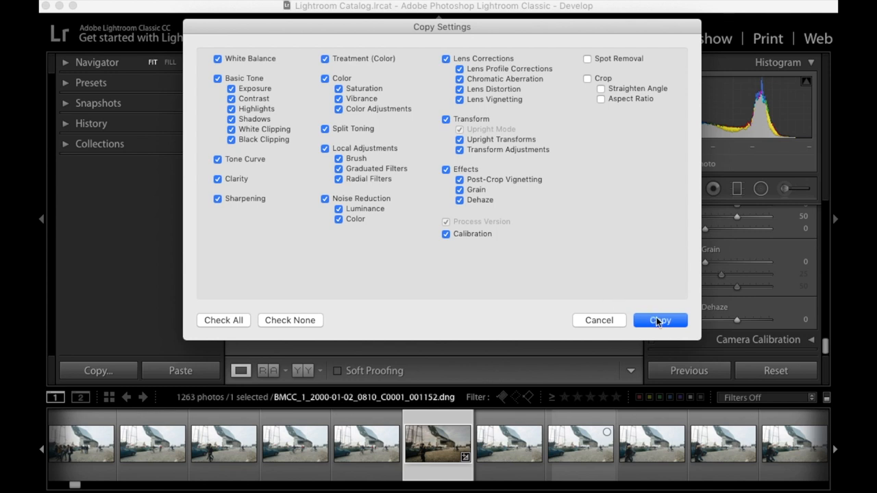
left_click(661, 320)
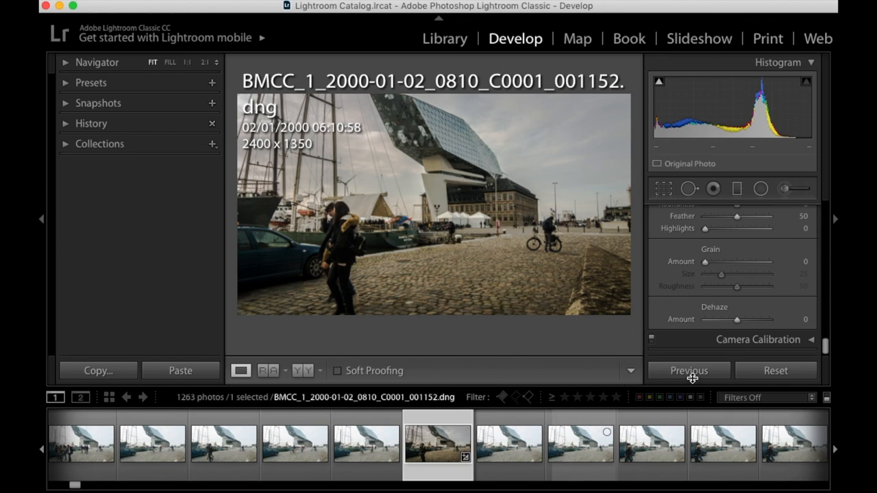
left_click(445, 37)
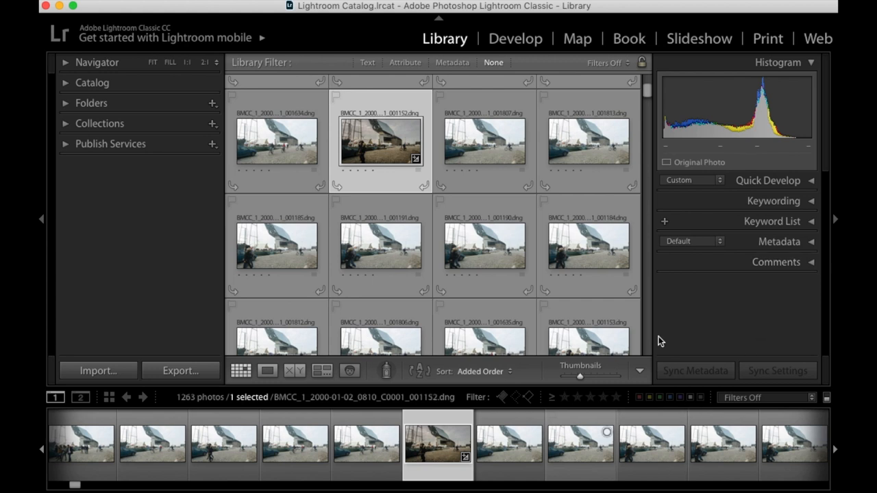
mouse_move(390, 144)
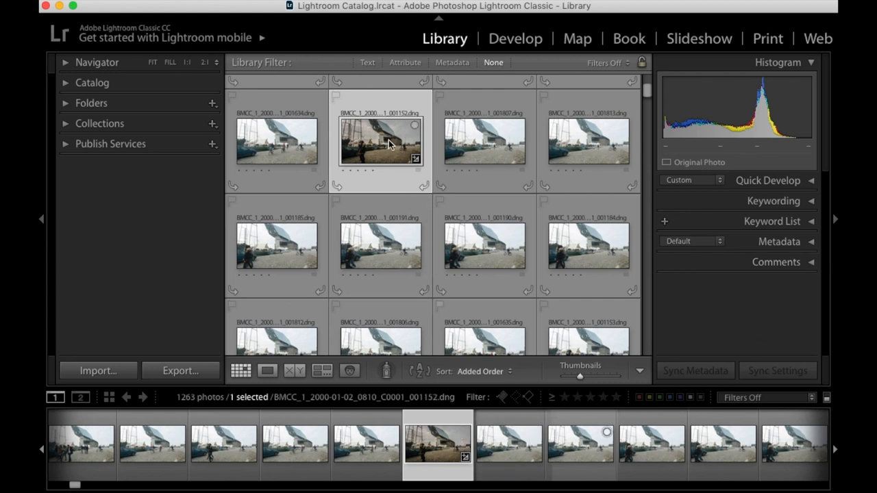
Sync the copied develop settings across all 1263 selected photos.
scroll("down", 3)
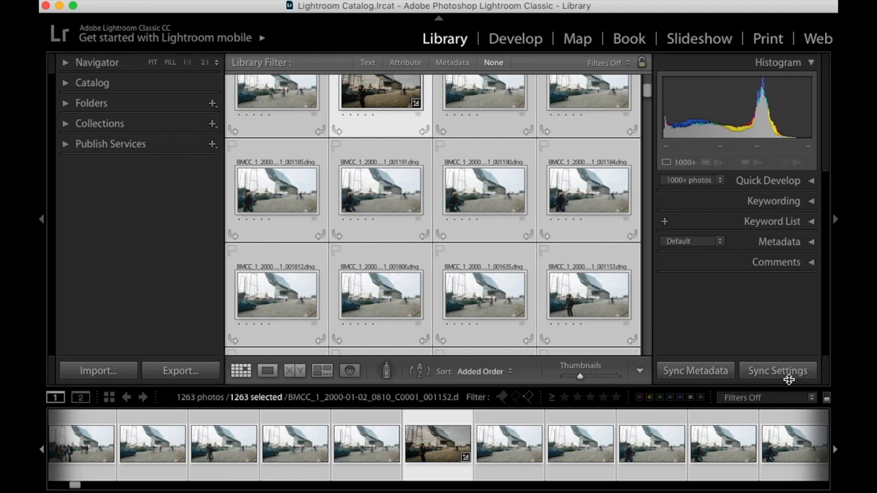
left_click(778, 371)
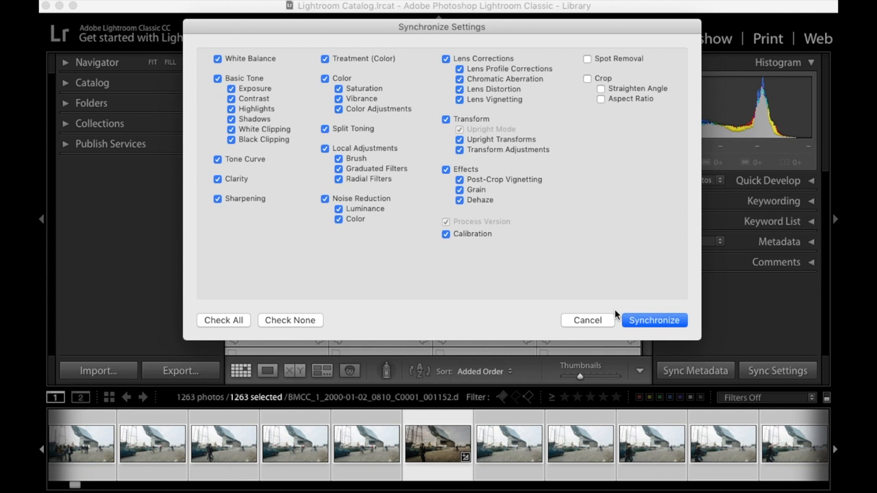
mouse_move(710, 296)
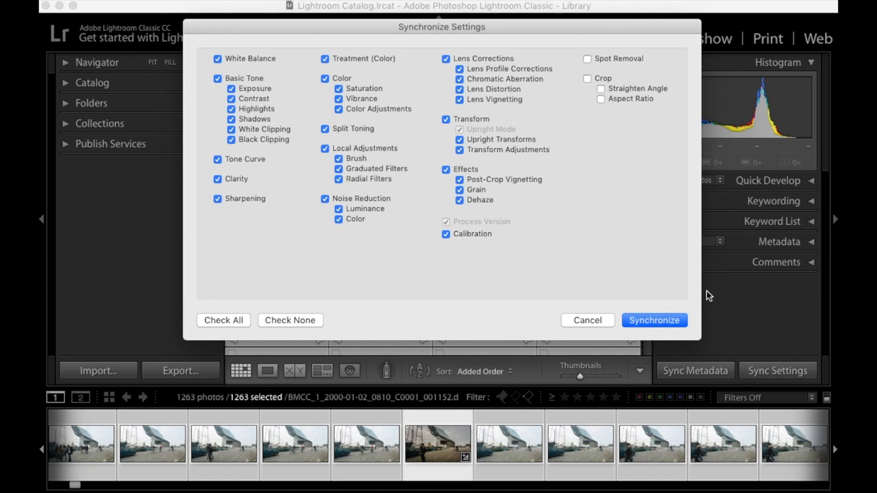
left_click(653, 320)
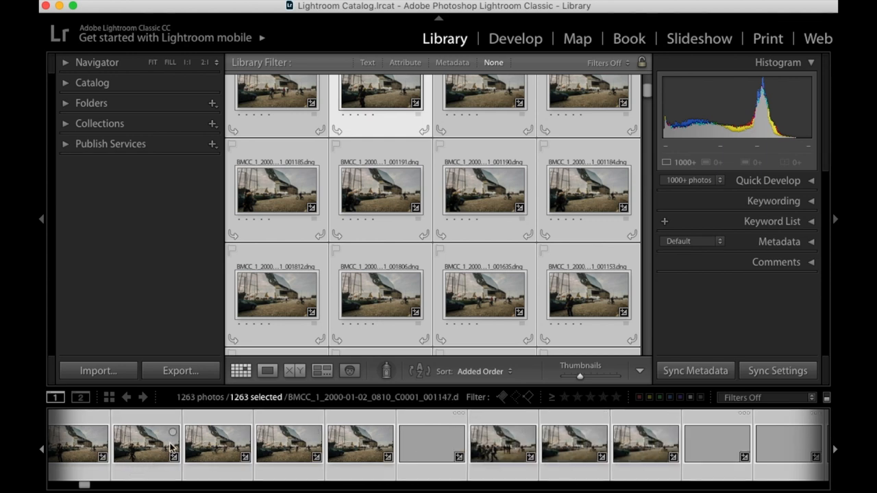
scroll("right", 3)
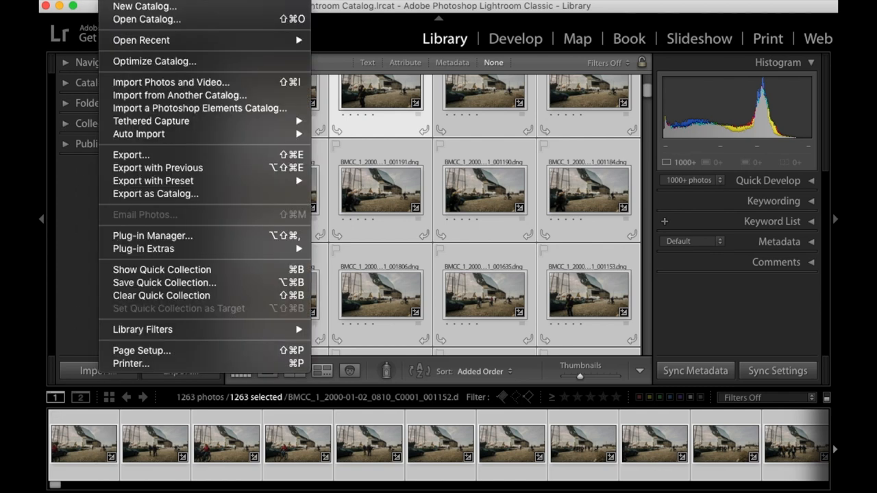
mouse_move(131, 154)
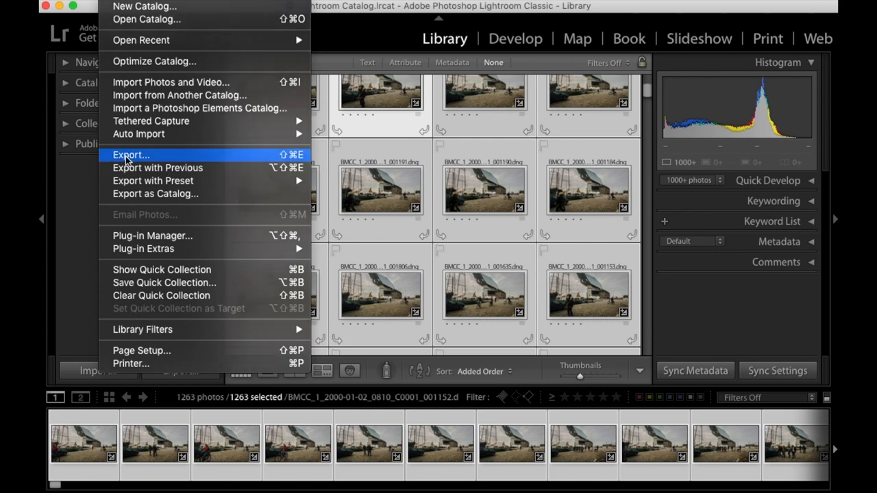
Open the Export dialog for all photos and keep JPEG as the format.
left_click(130, 154)
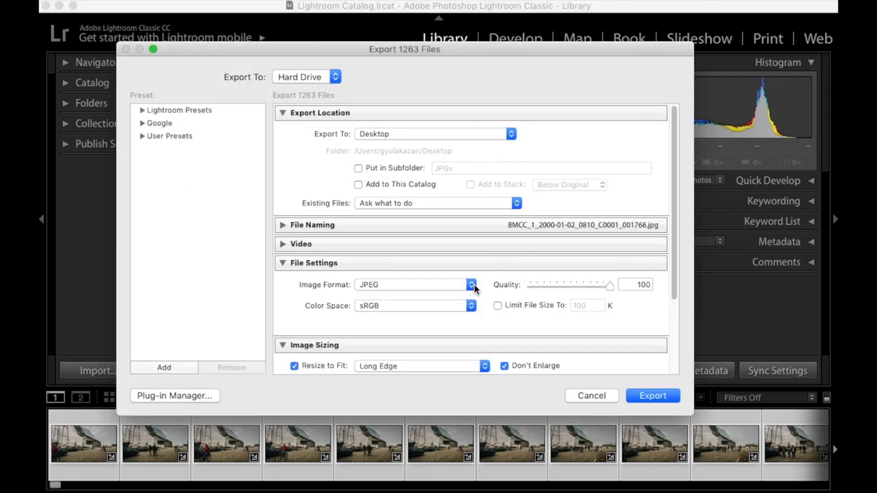
left_click(471, 285)
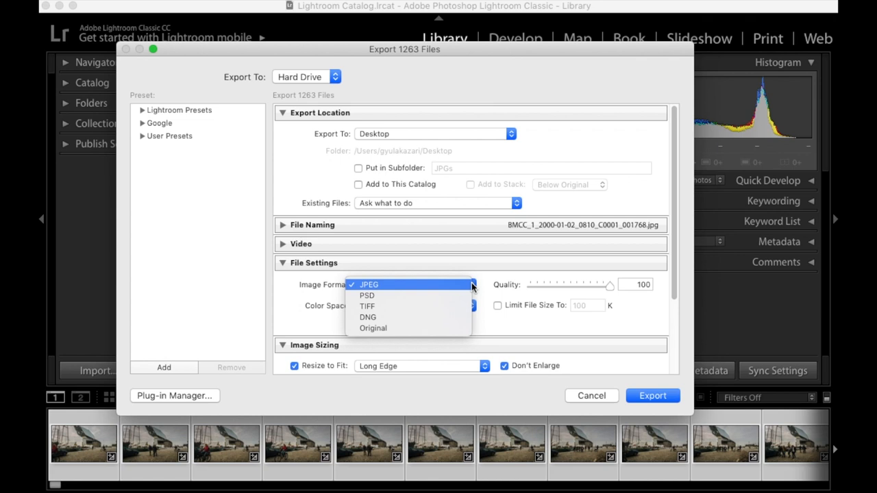
left_click(369, 284)
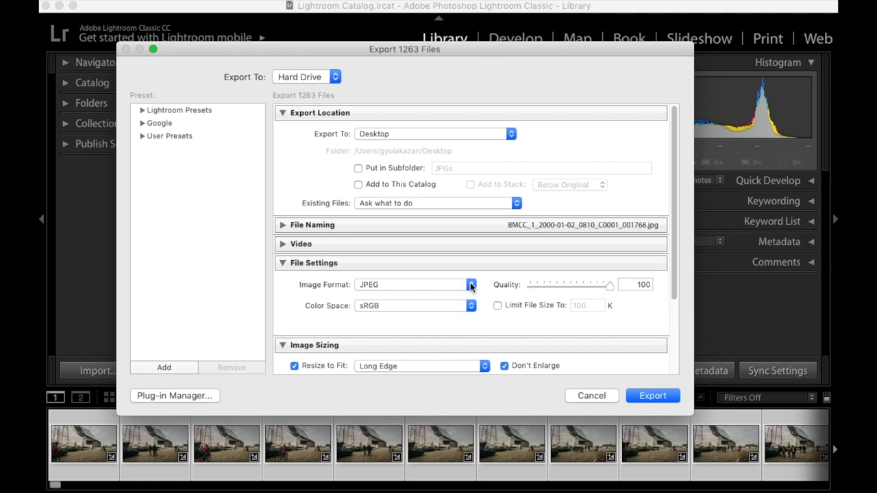
mouse_move(465, 302)
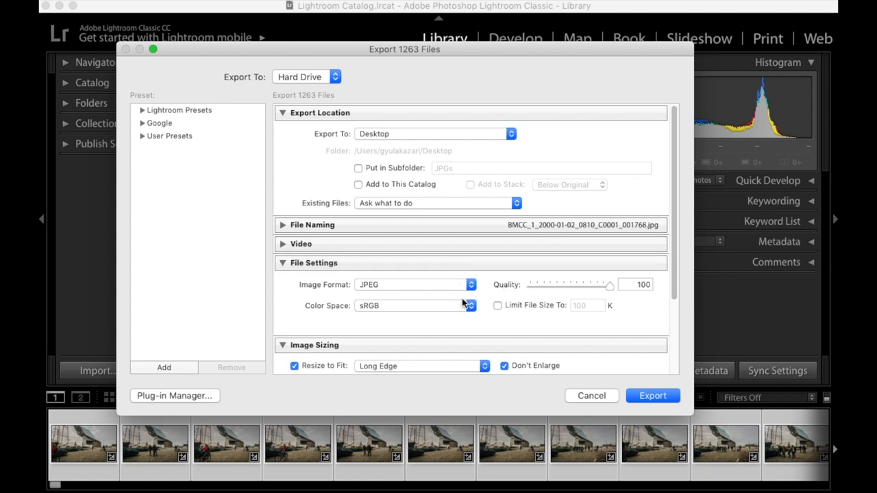
left_click(414, 284)
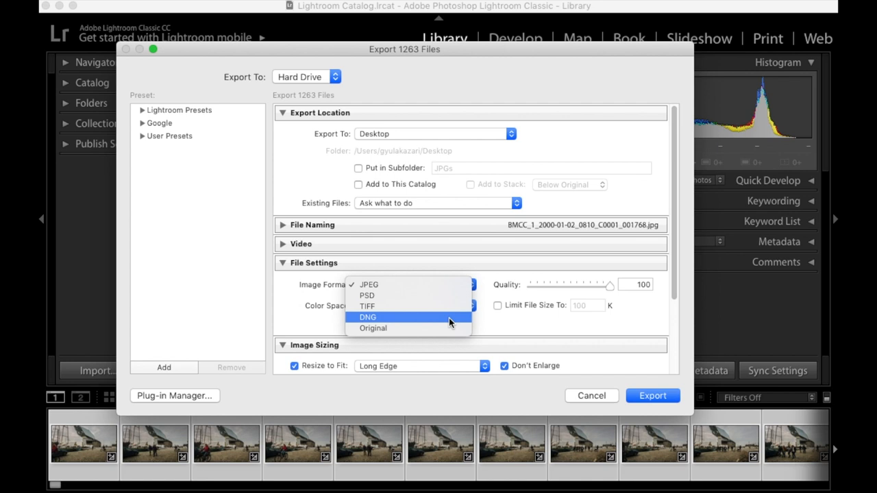
left_click(369, 285)
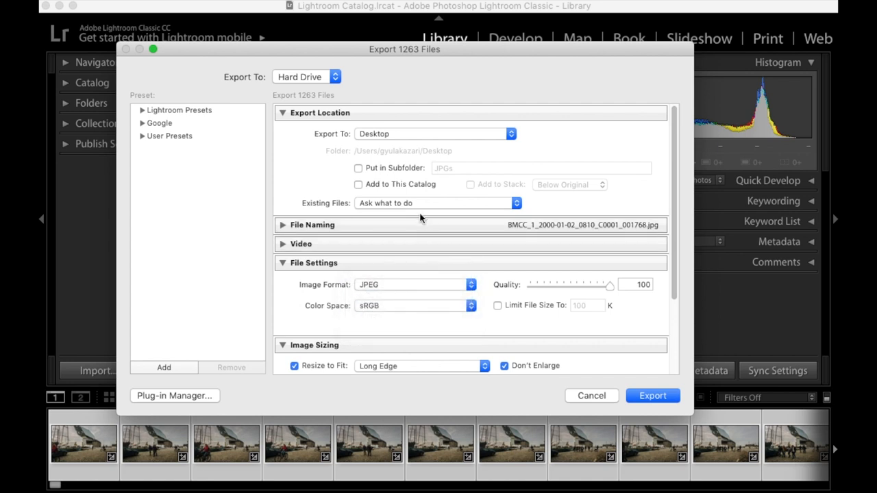
Size the long edge to 1920 pixels, use a JPGs subfolder, and export.
left_click(359, 168)
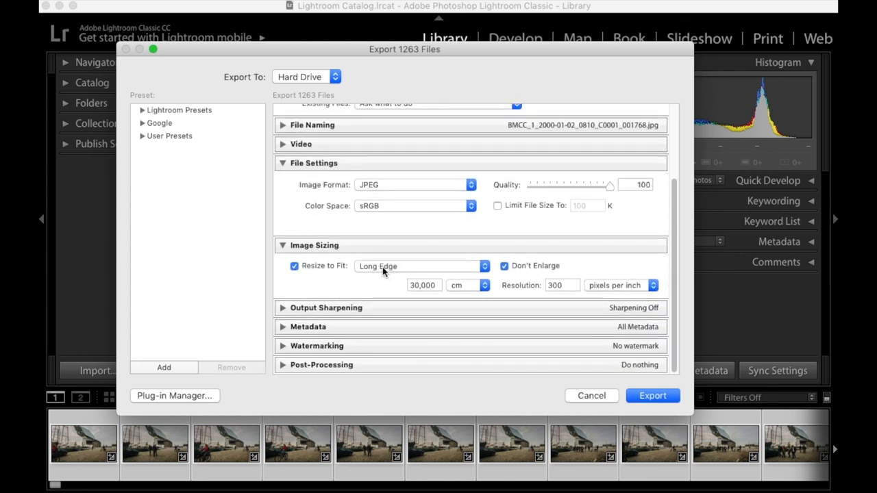
mouse_move(384, 271)
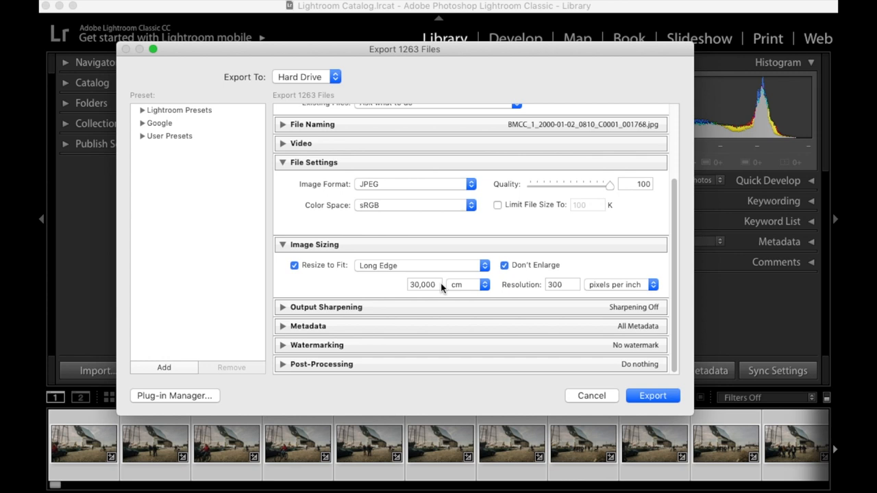
left_click(484, 286)
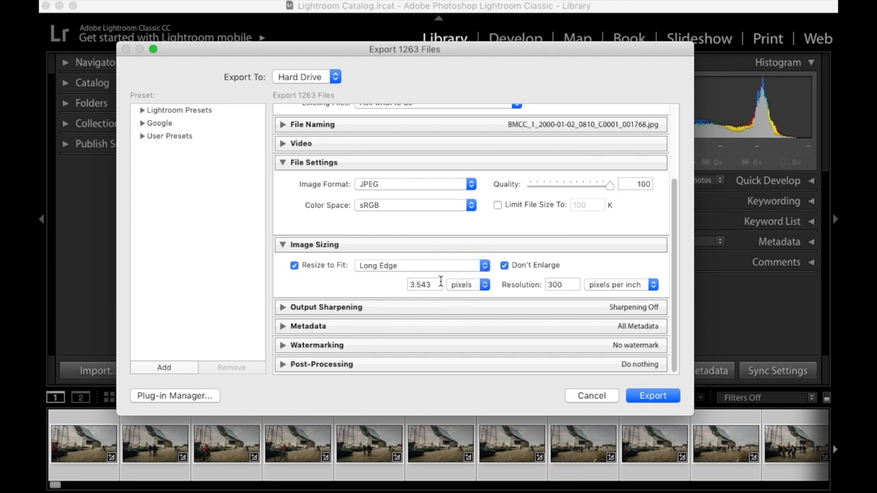
type("1")
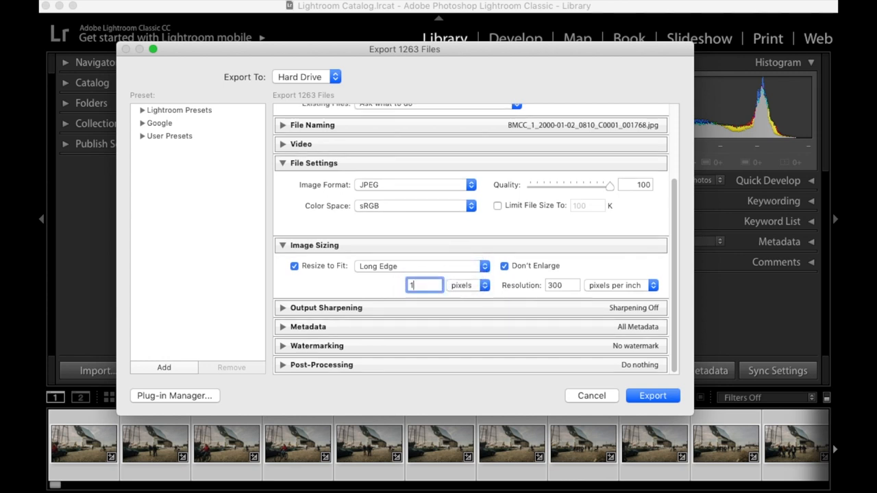
type("1920")
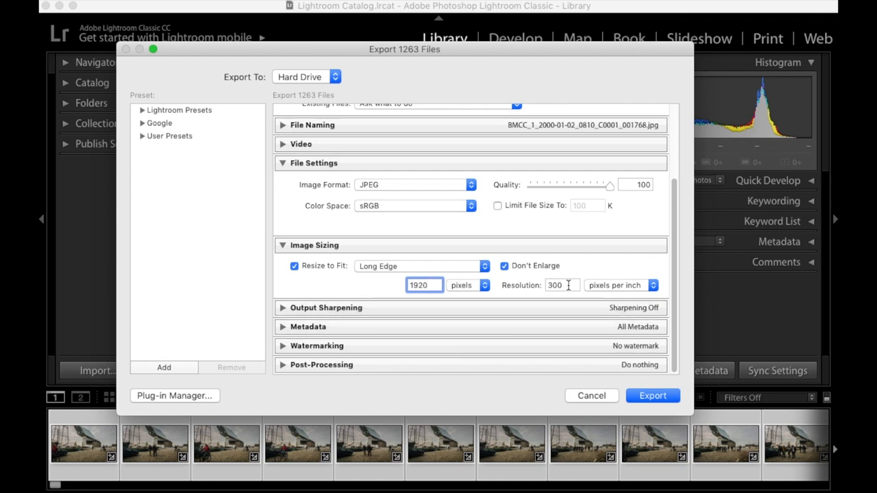
mouse_move(573, 327)
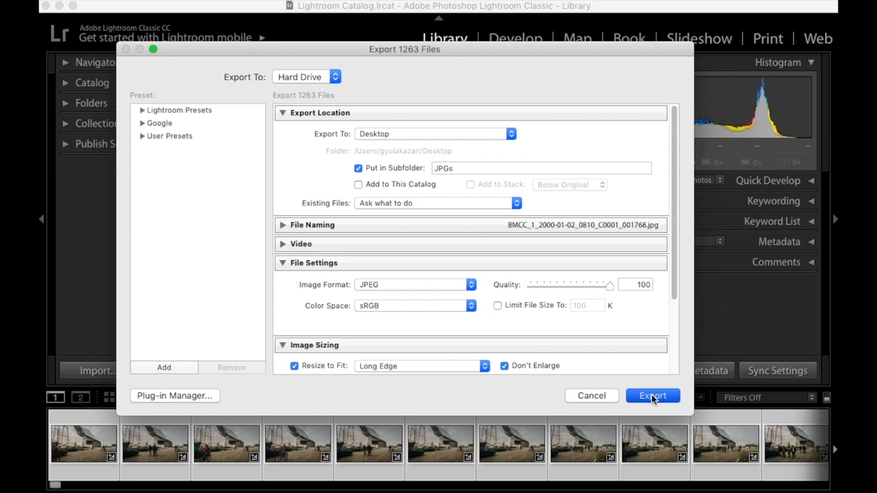
left_click(653, 395)
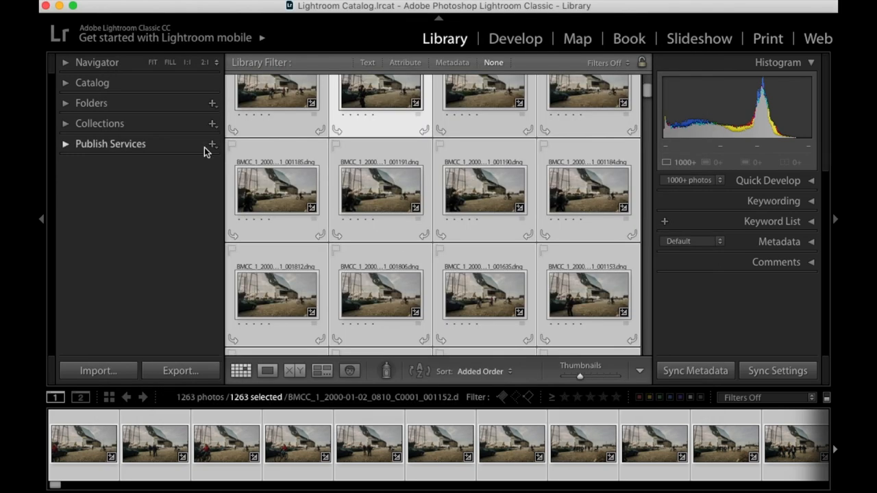
mouse_move(254, 204)
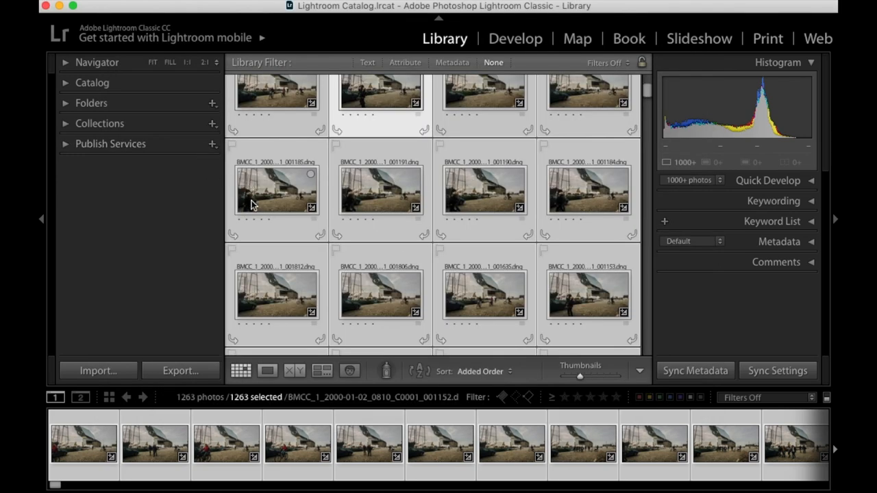
Let the 1263-file export run while its progress bar is shown.
left_click(180, 370)
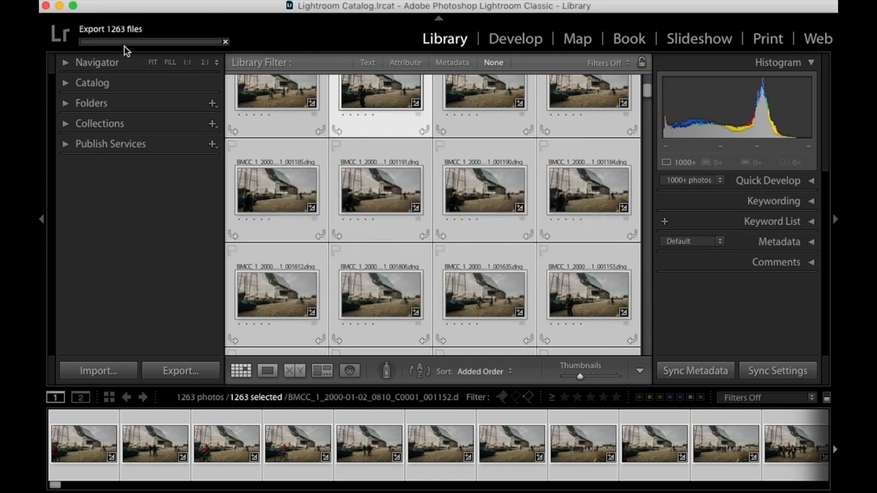
mouse_move(126, 47)
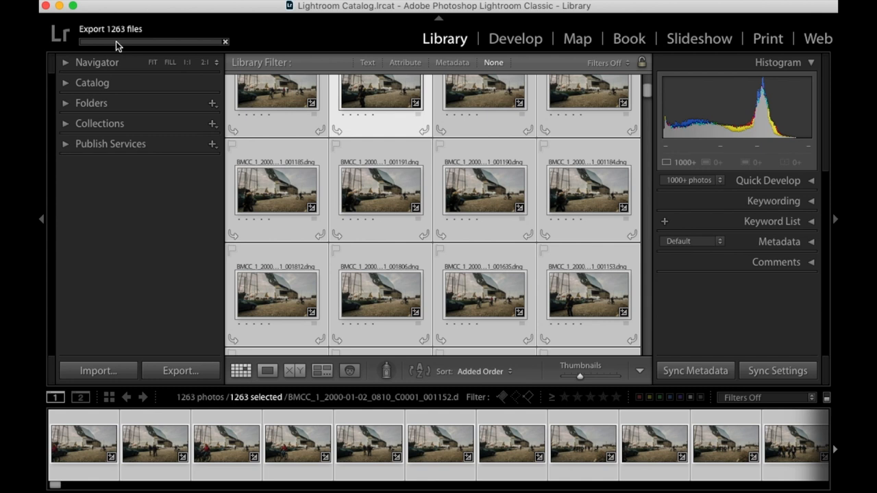
mouse_move(678, 77)
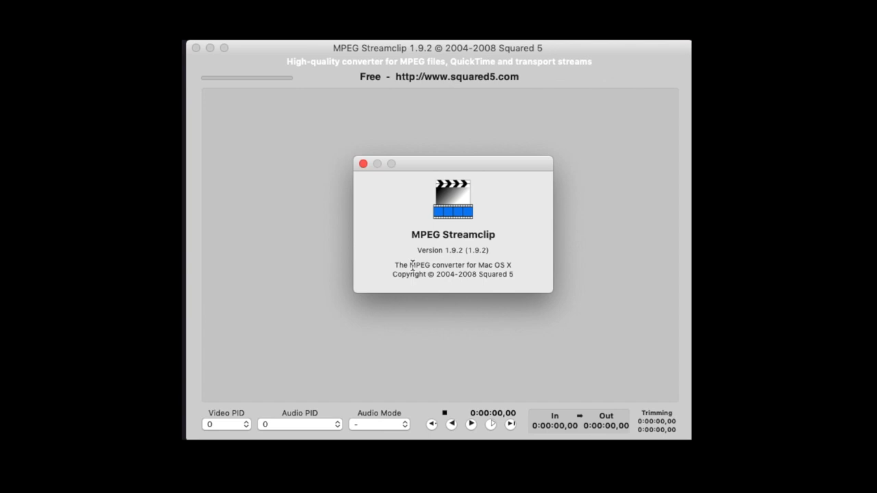
mouse_move(443, 225)
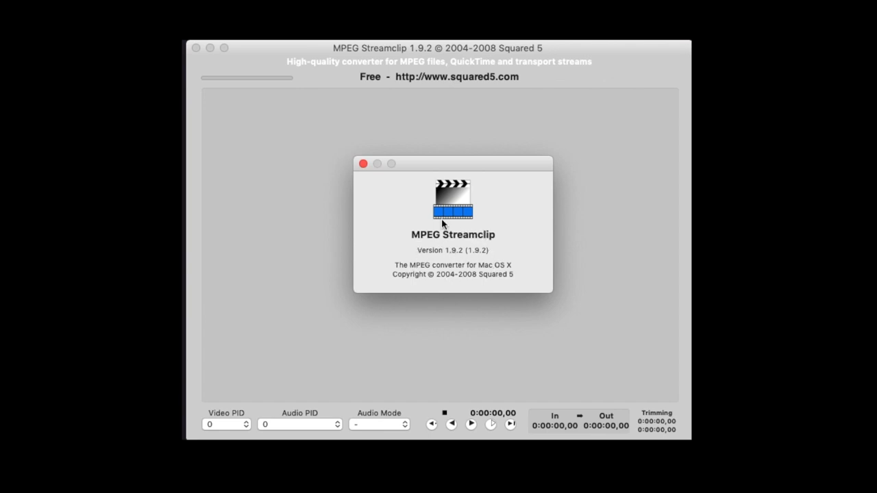
Close the About MPEG Streamclip window and bring up Open Files.
left_click(363, 164)
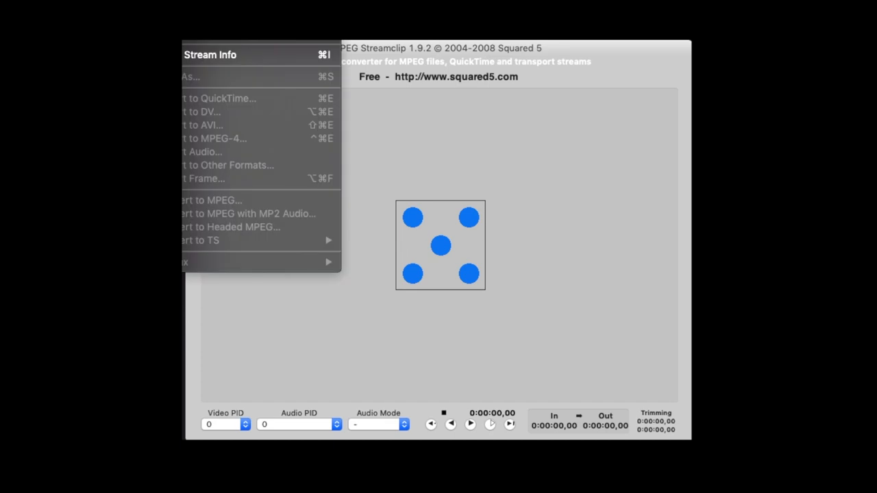
left_click(394, 229)
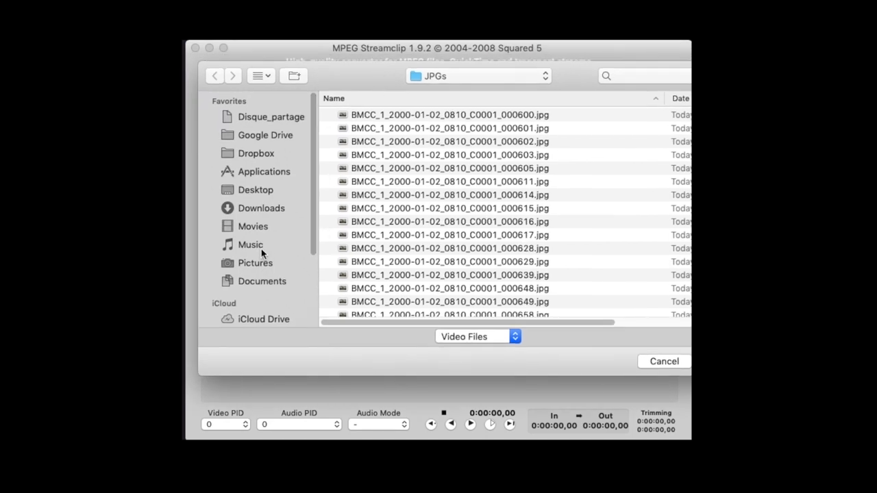
Browse to the JPGs folder on the Desktop.
left_click(255, 190)
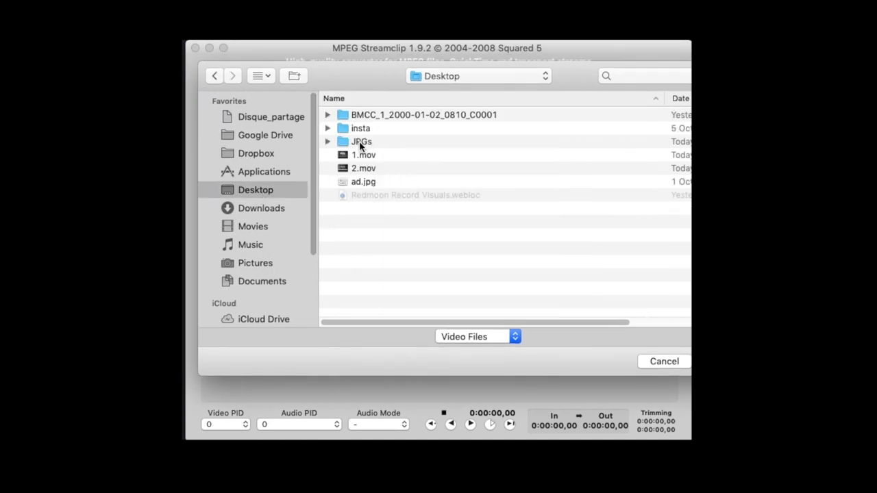
left_click(361, 141)
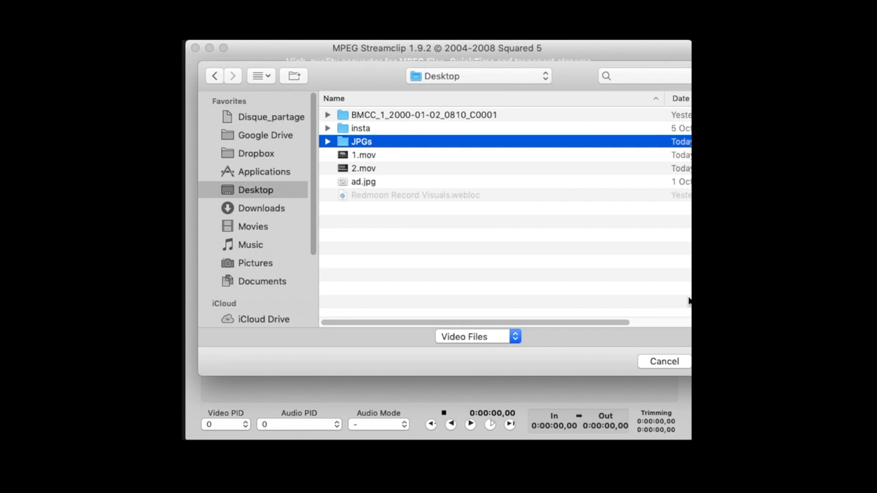
double_click(361, 141)
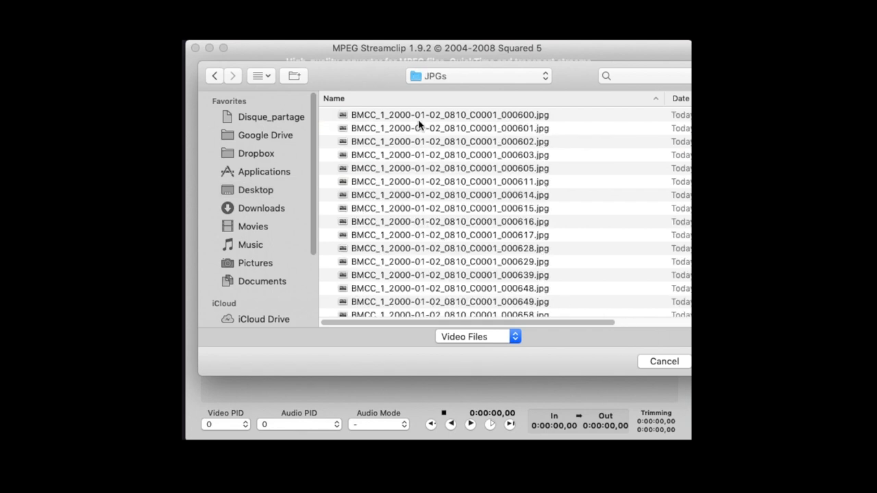
Select the first exported frame and open the JPGs as an image sequence.
left_click(449, 115)
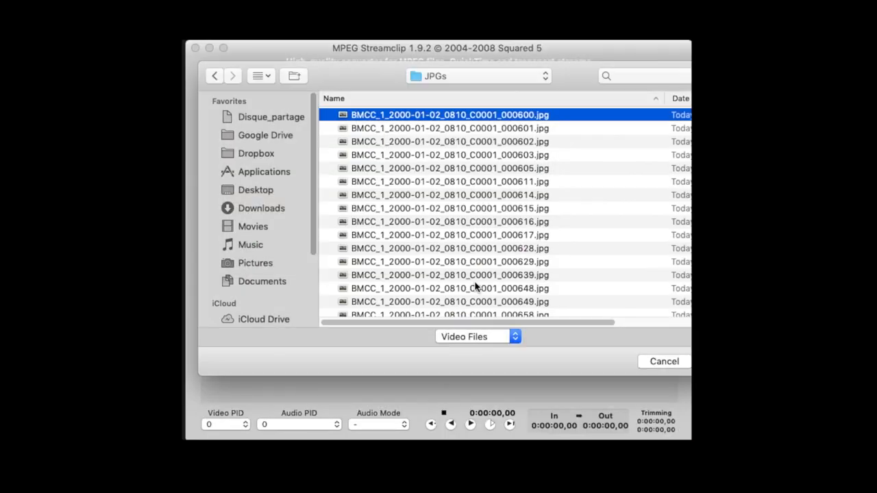
mouse_move(536, 291)
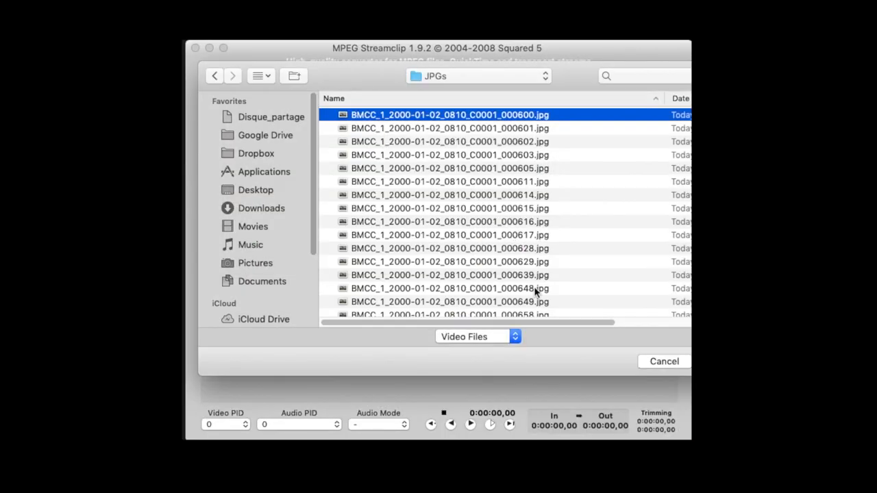
scroll("down", 3)
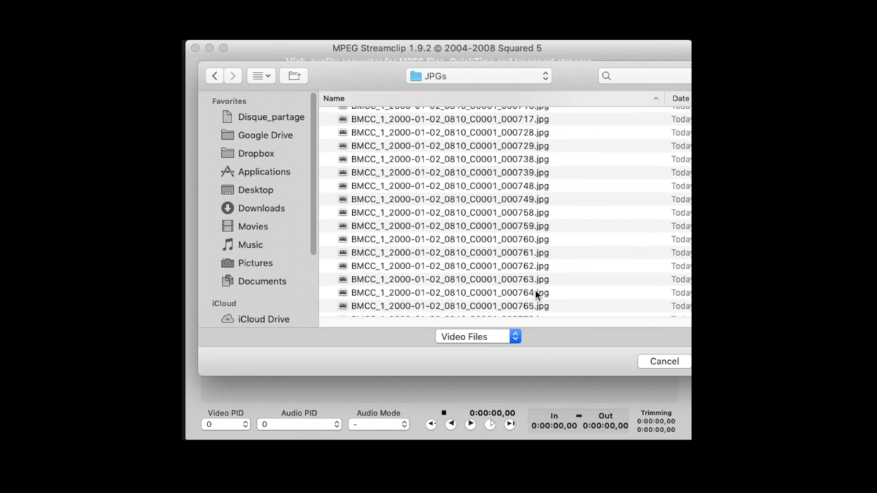
scroll("down", 3)
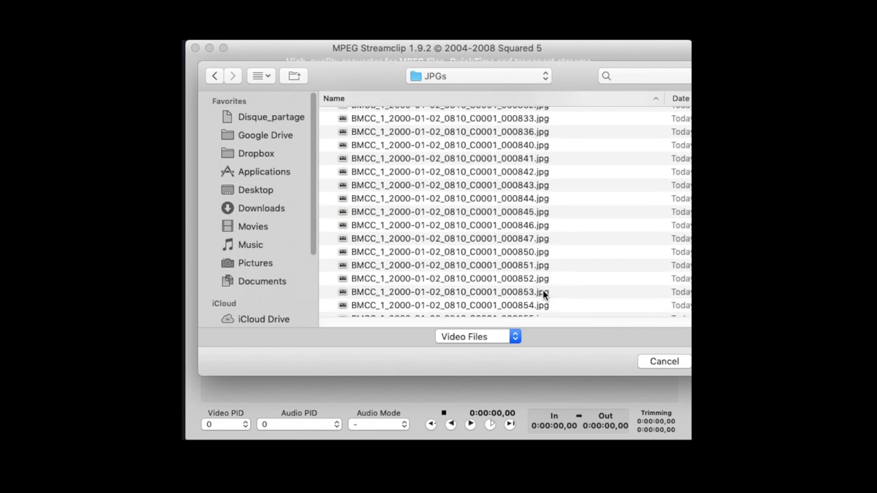
scroll("down", 3)
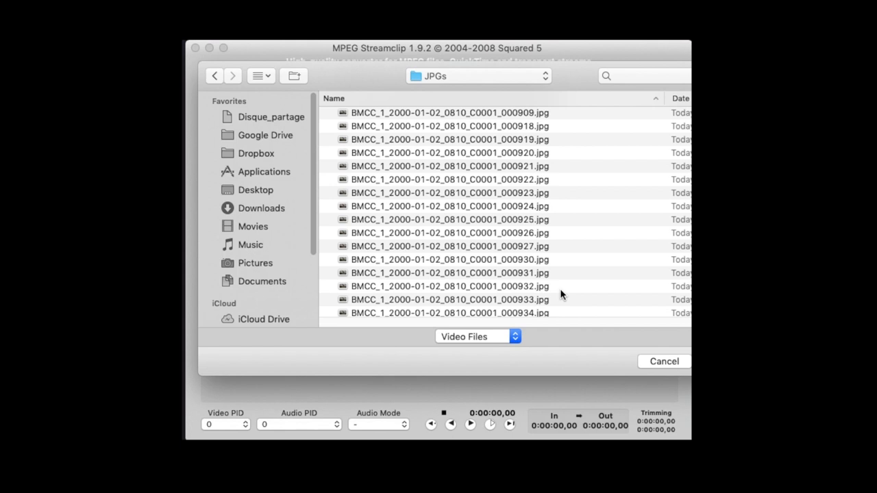
scroll("down", 3)
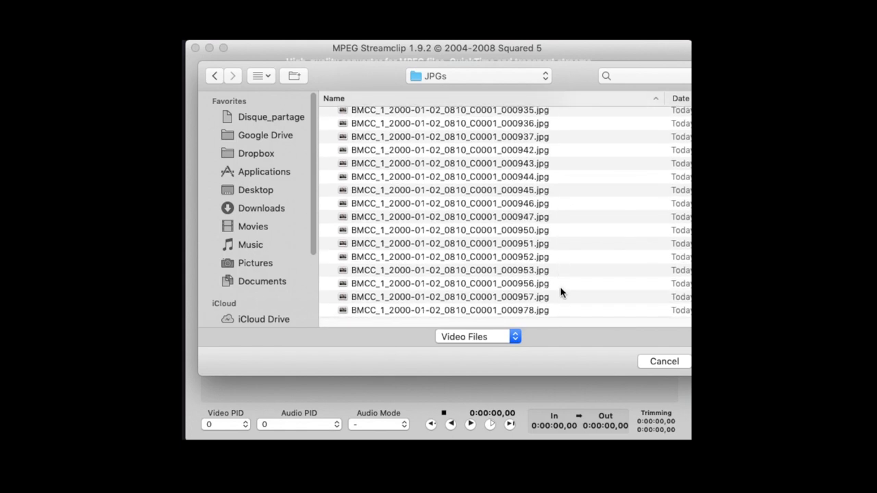
scroll("down", 3)
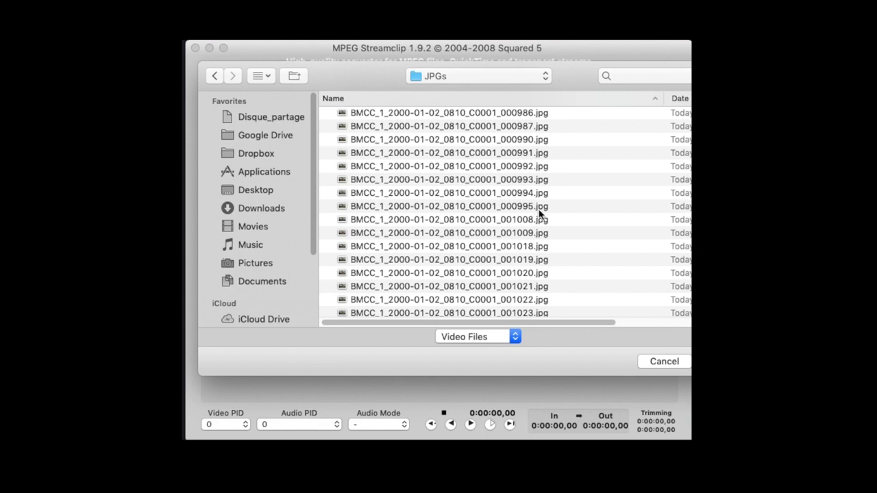
left_click(449, 205)
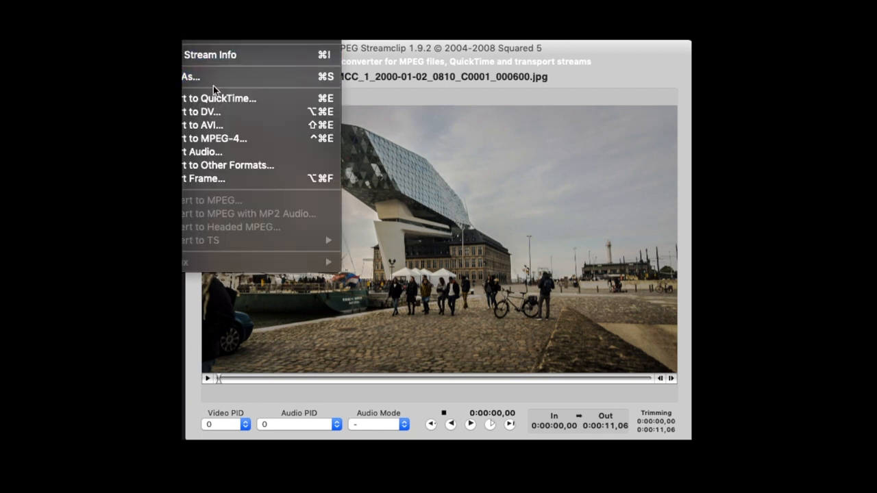
mouse_move(226, 109)
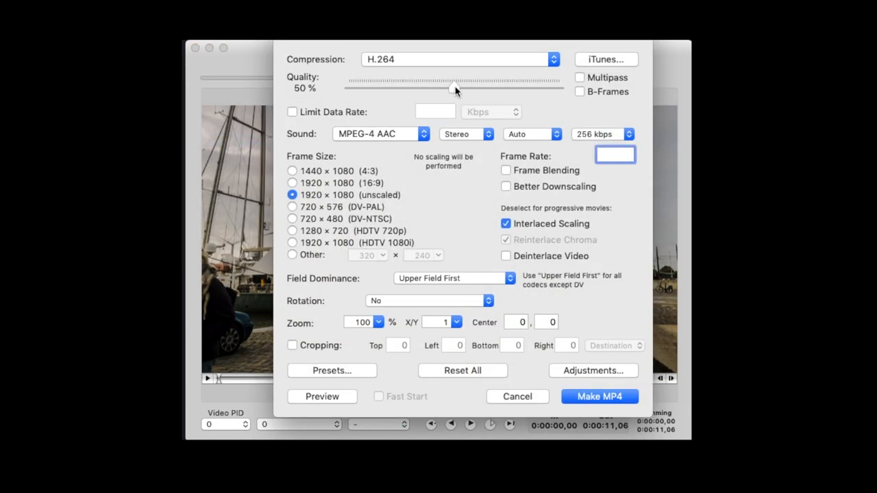
Export H.264 at 100% quality, 30 fps, lower field first, frame blending on, no interlaced scaling.
left_click_drag(452, 87, 559, 87)
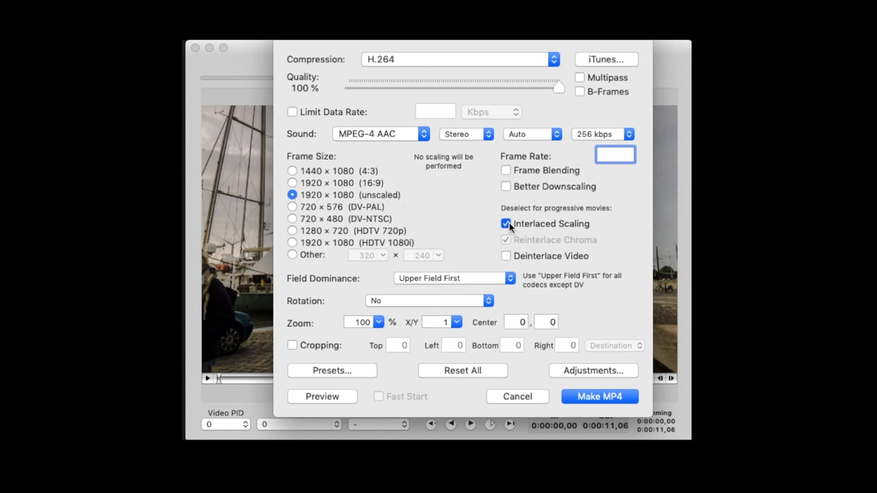
left_click(452, 279)
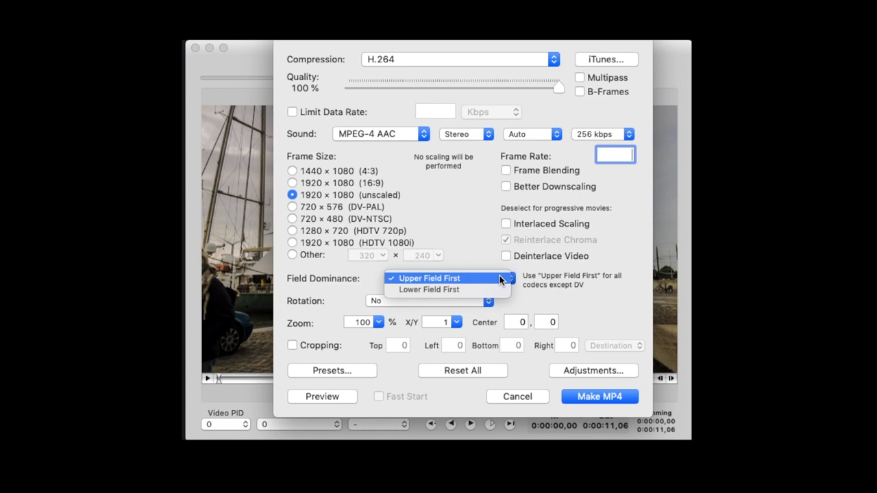
left_click(434, 289)
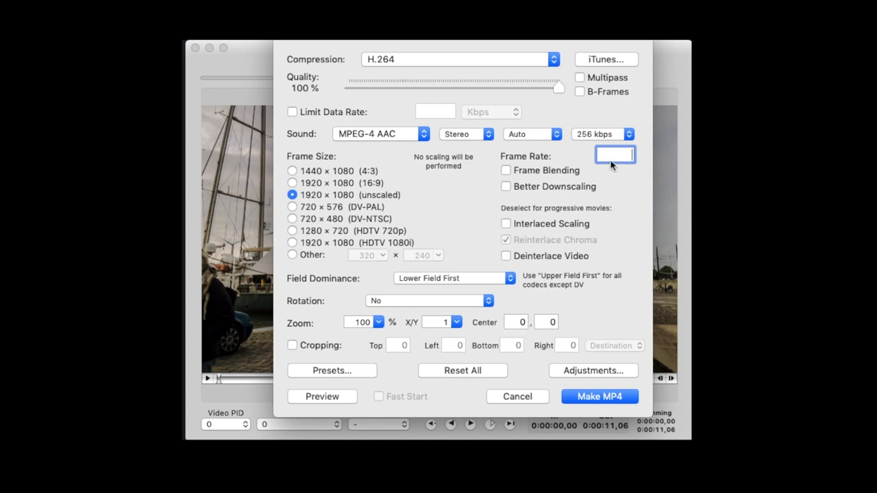
type("3")
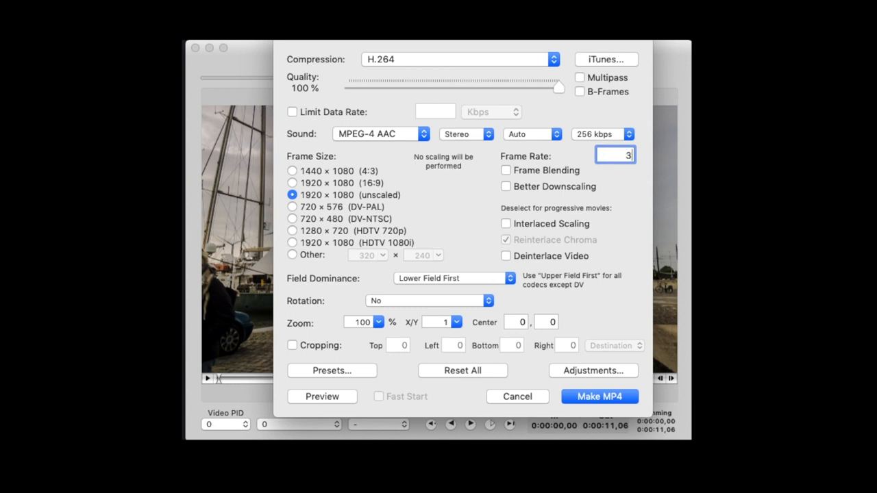
type("0")
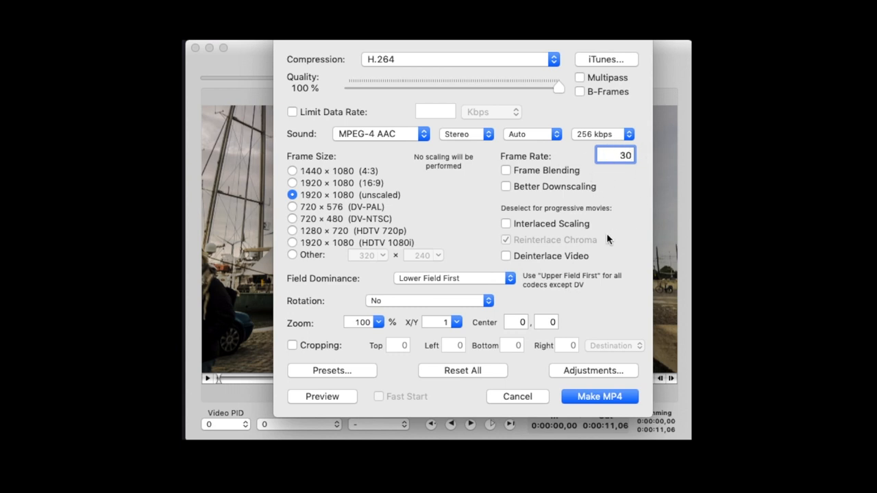
left_click(506, 170)
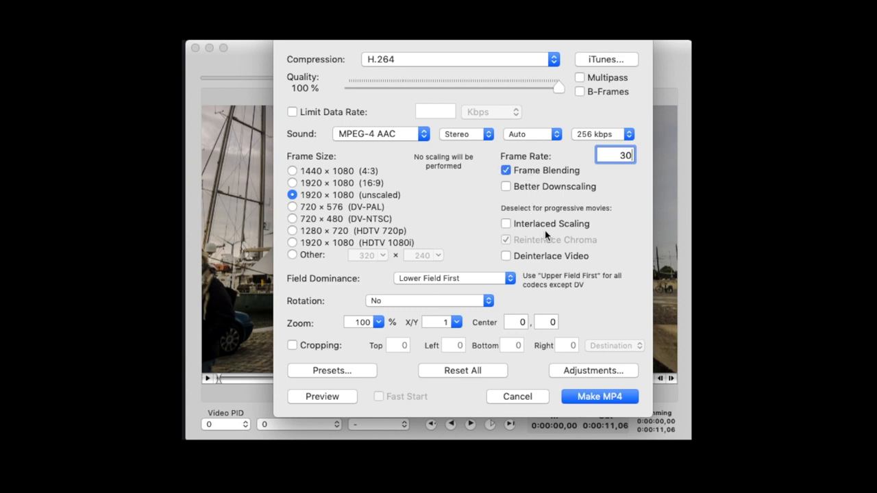
mouse_move(563, 403)
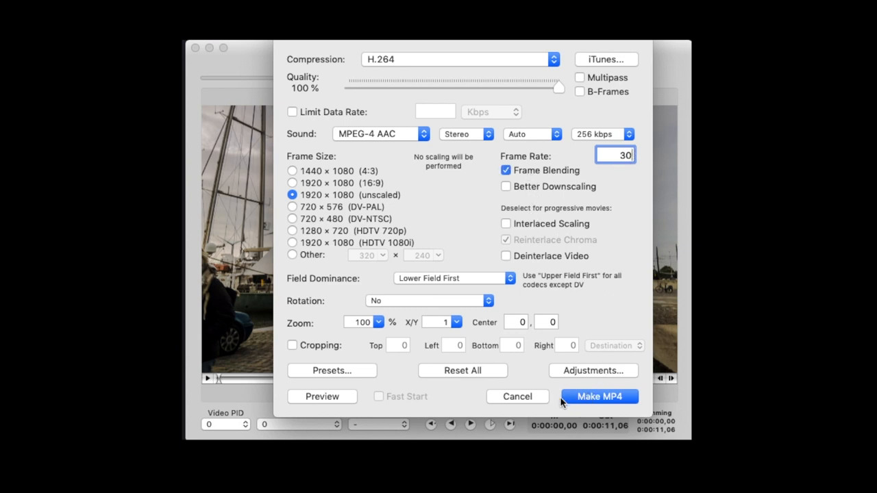
mouse_move(609, 400)
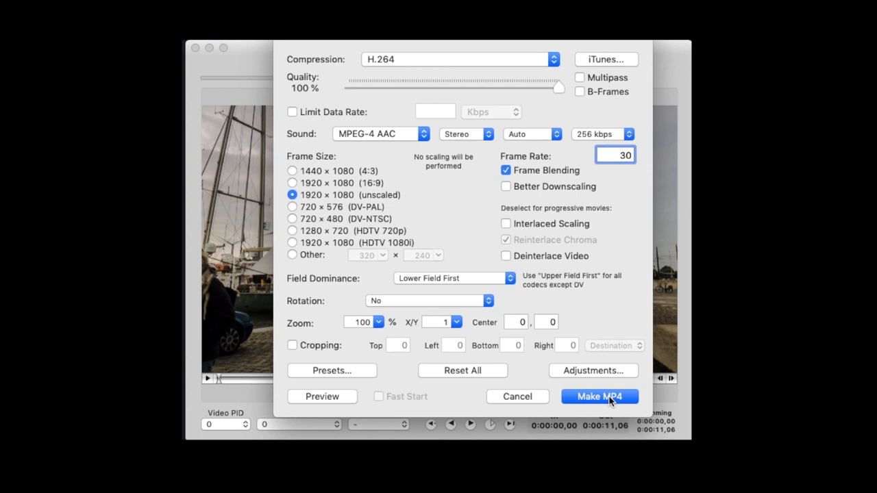
left_click(599, 396)
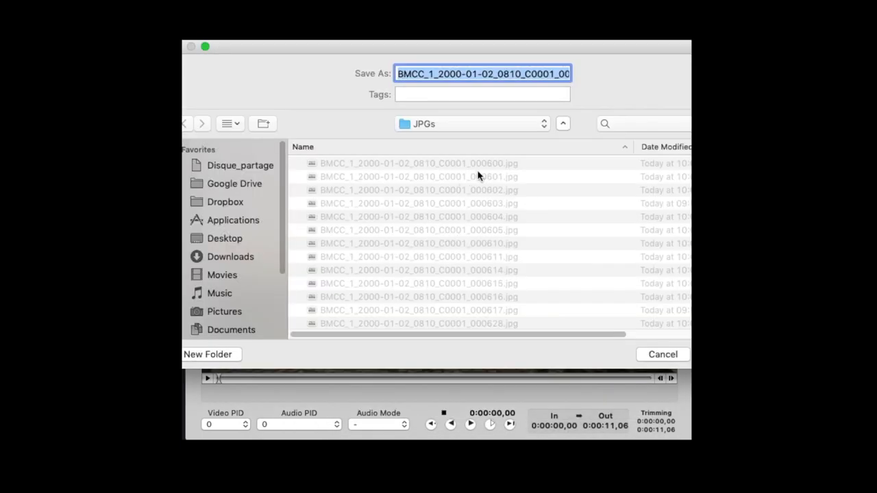
Save the MP4 movie into the JPGs folder alongside the frames.
left_click(471, 124)
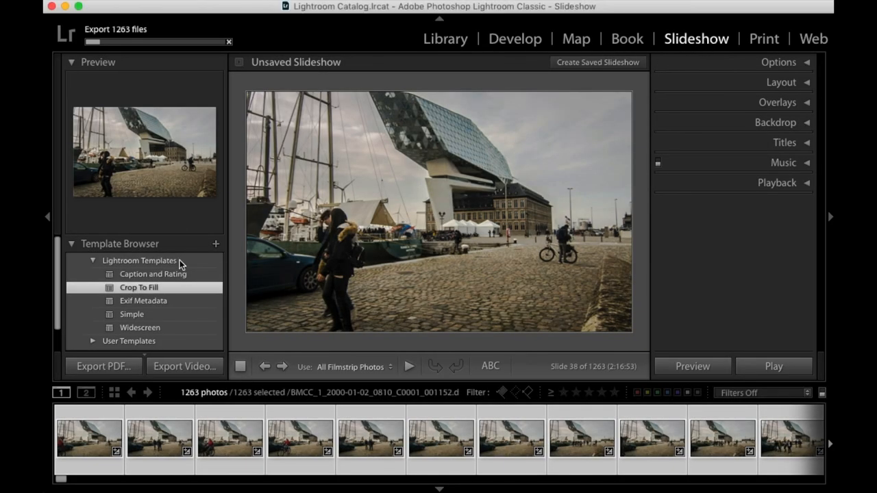
left_click(152, 274)
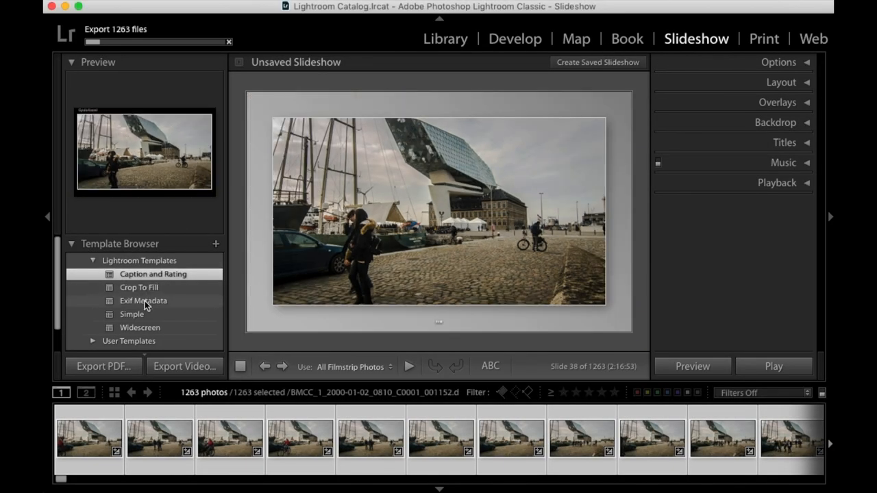
left_click(139, 327)
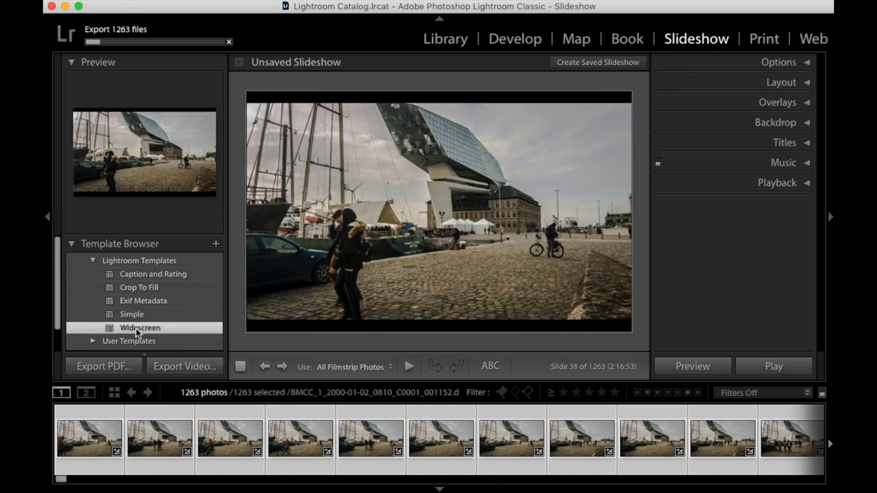
left_click(137, 287)
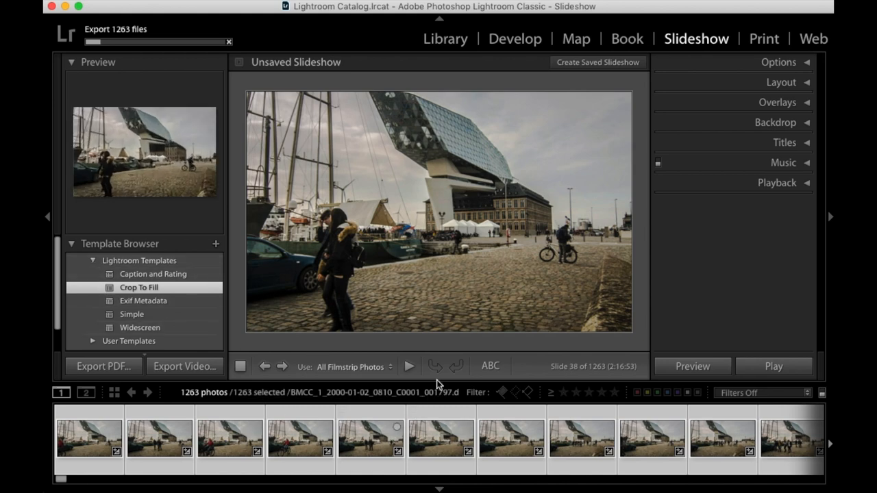
left_click(773, 366)
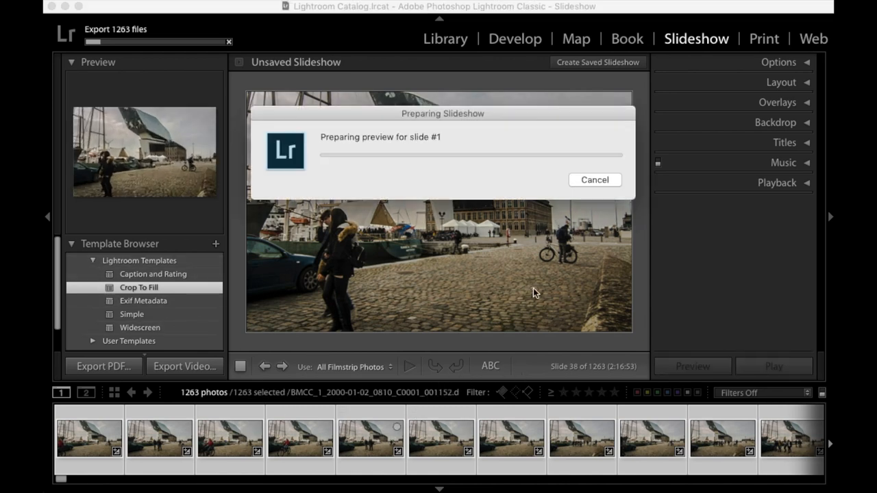
mouse_move(469, 220)
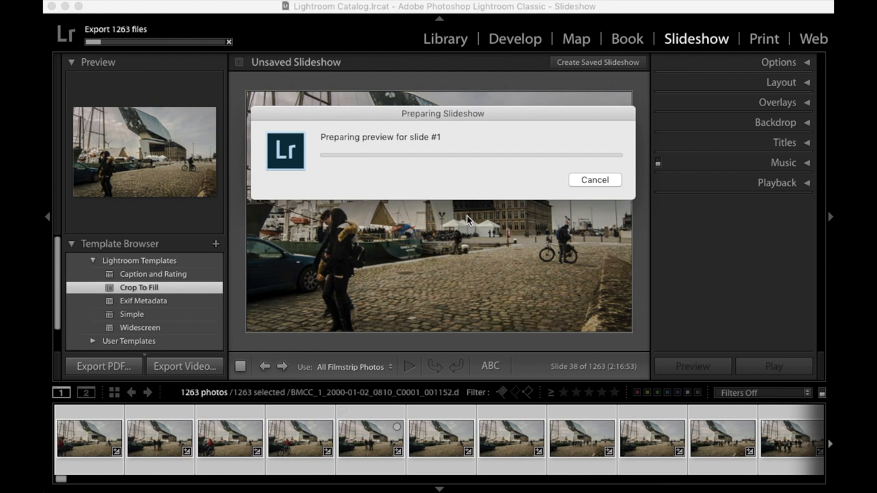
mouse_move(436, 215)
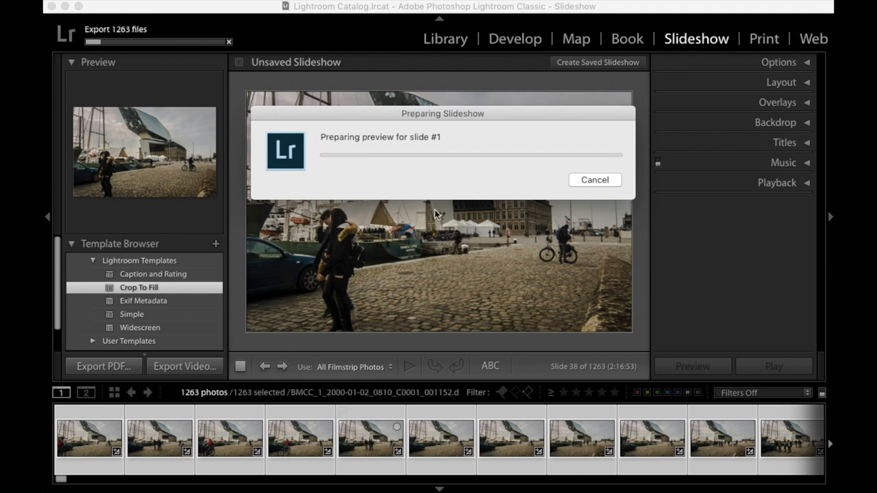
mouse_move(595, 179)
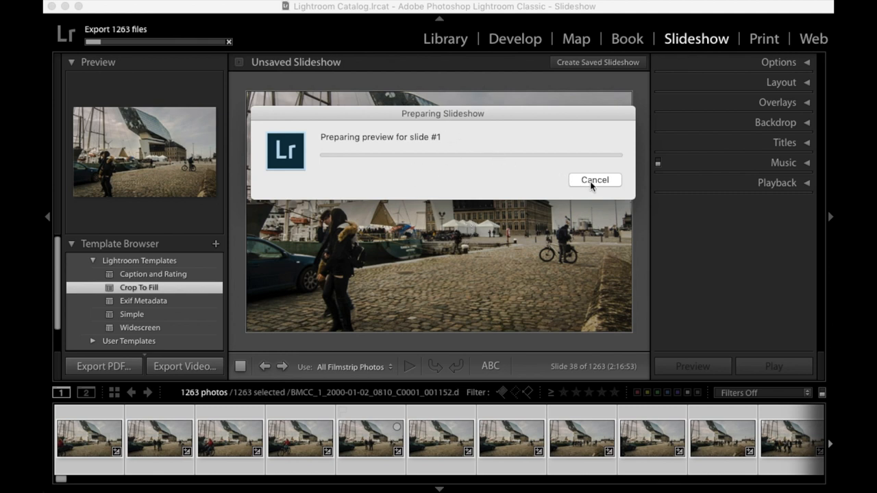
mouse_move(600, 186)
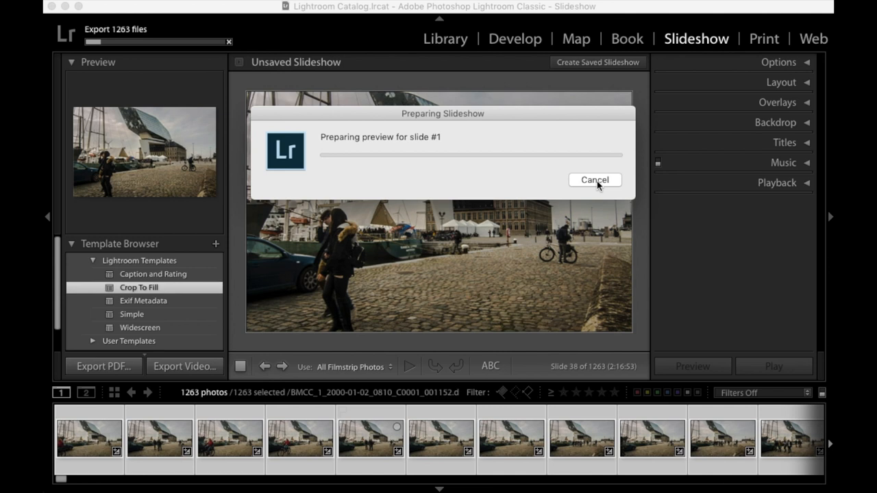
left_click(596, 179)
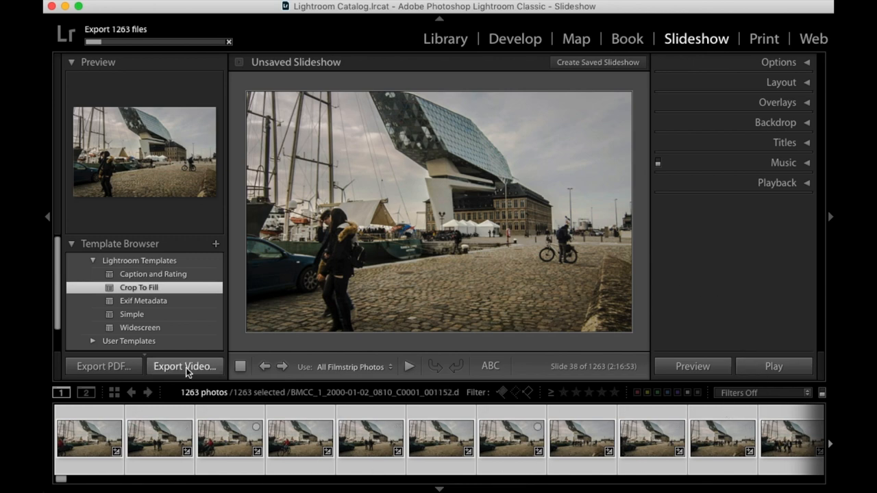
Export the slideshow video to the Desktop using the 1080p (16:9) preset.
left_click(184, 367)
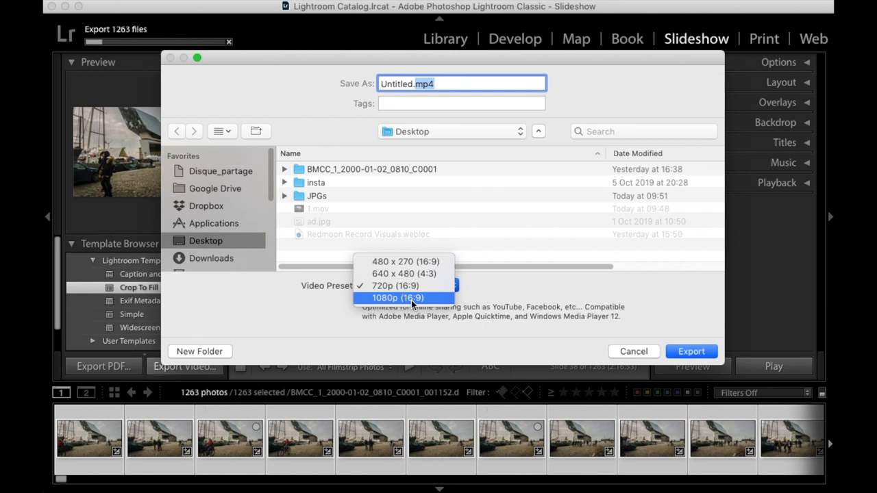
left_click(404, 297)
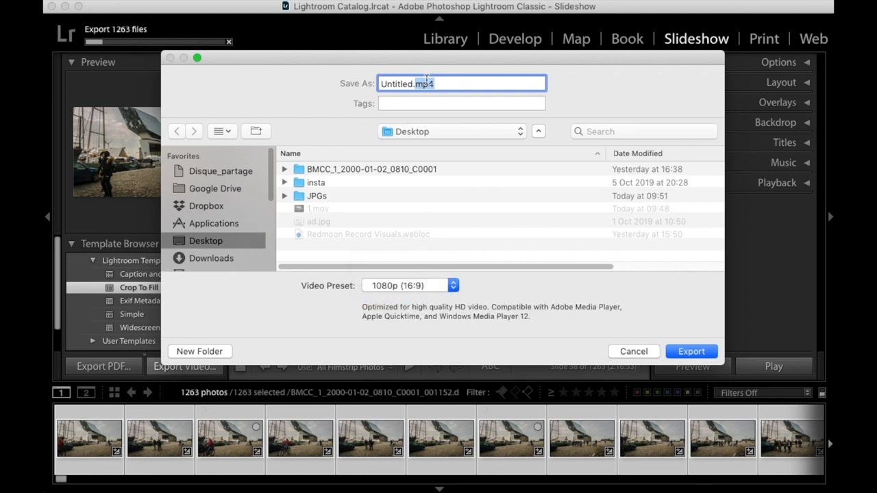
mouse_move(447, 71)
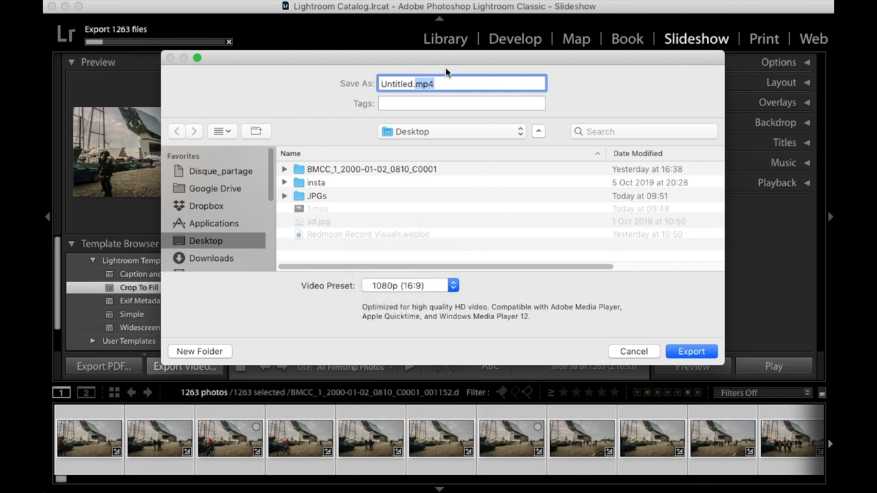